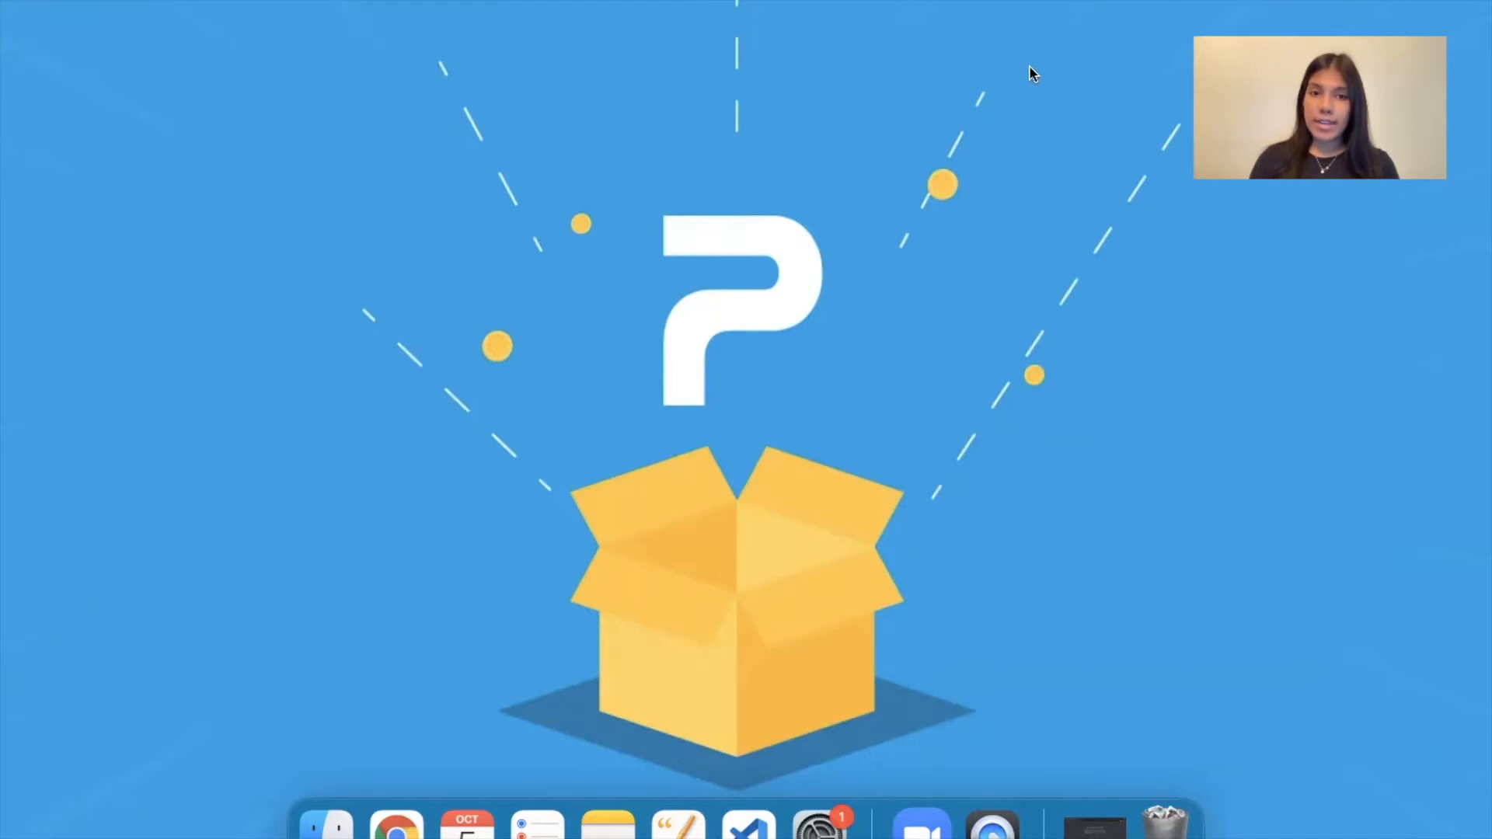
mouse_move(923, 186)
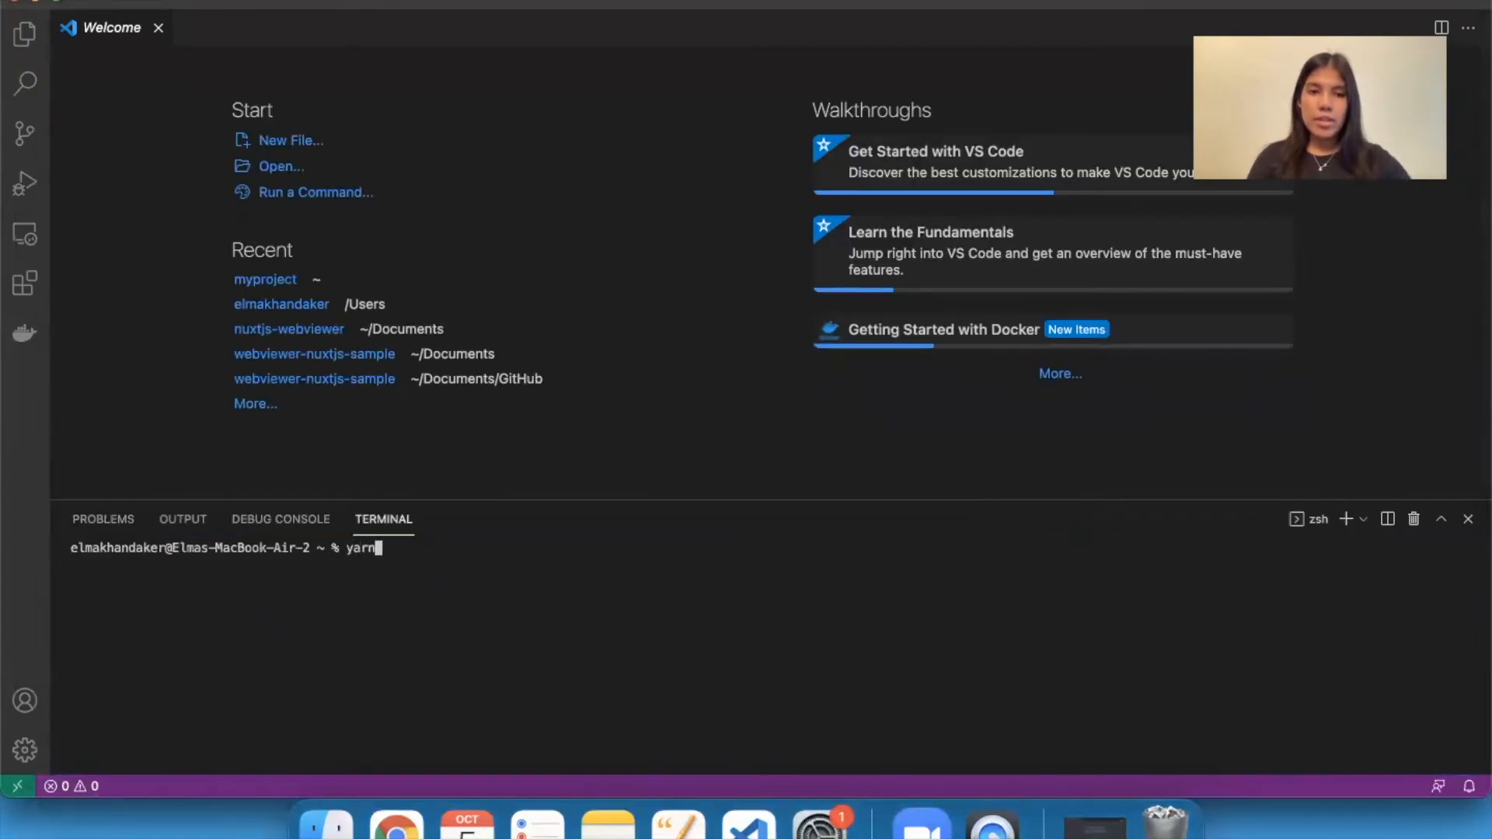
Run 'yarn create nuxt-app myproject' in the terminal to scaffold the project
text(create nux)
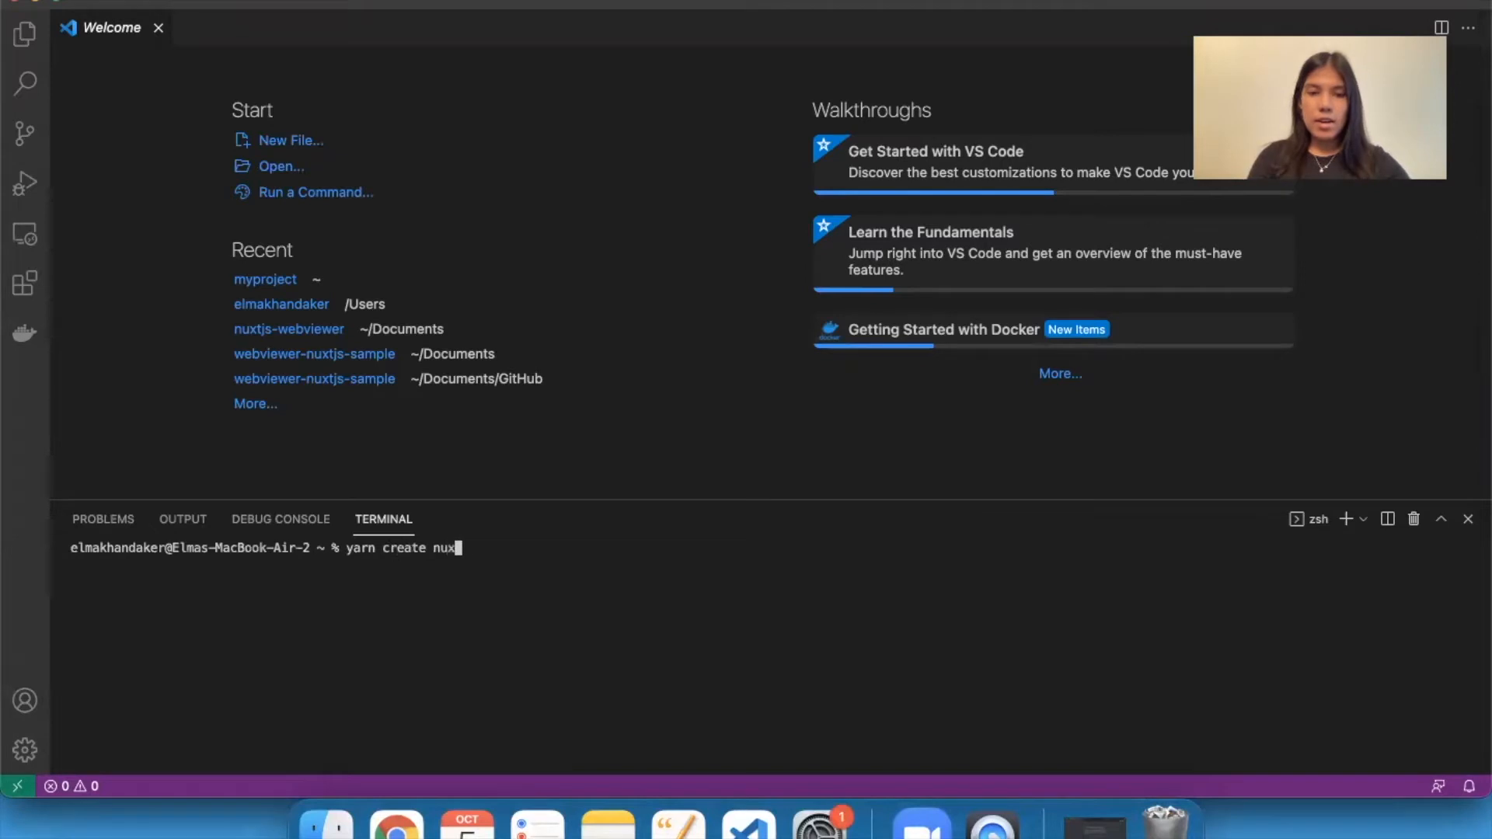
text(t-app)
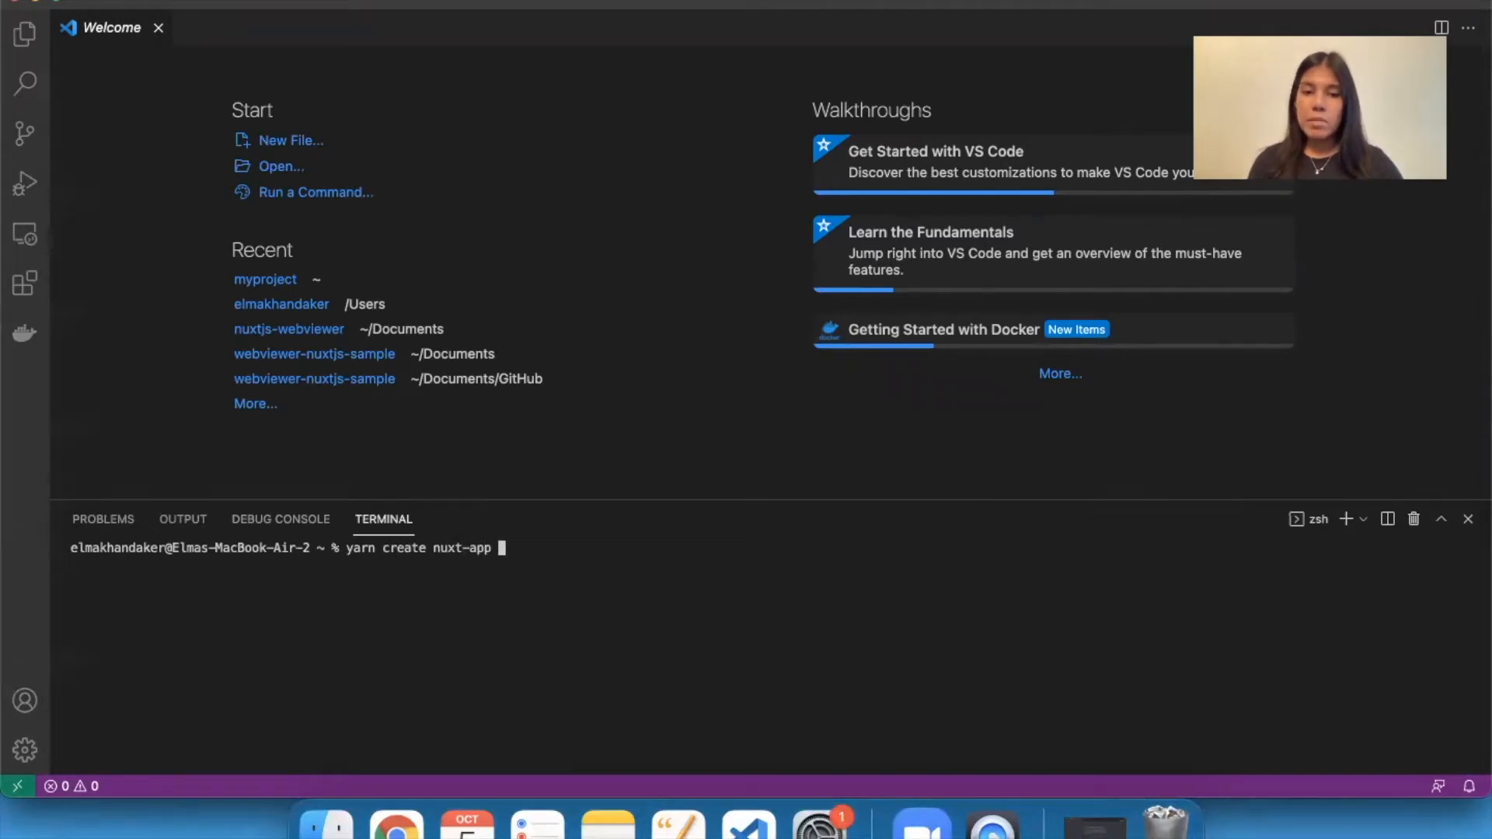
text(myp)
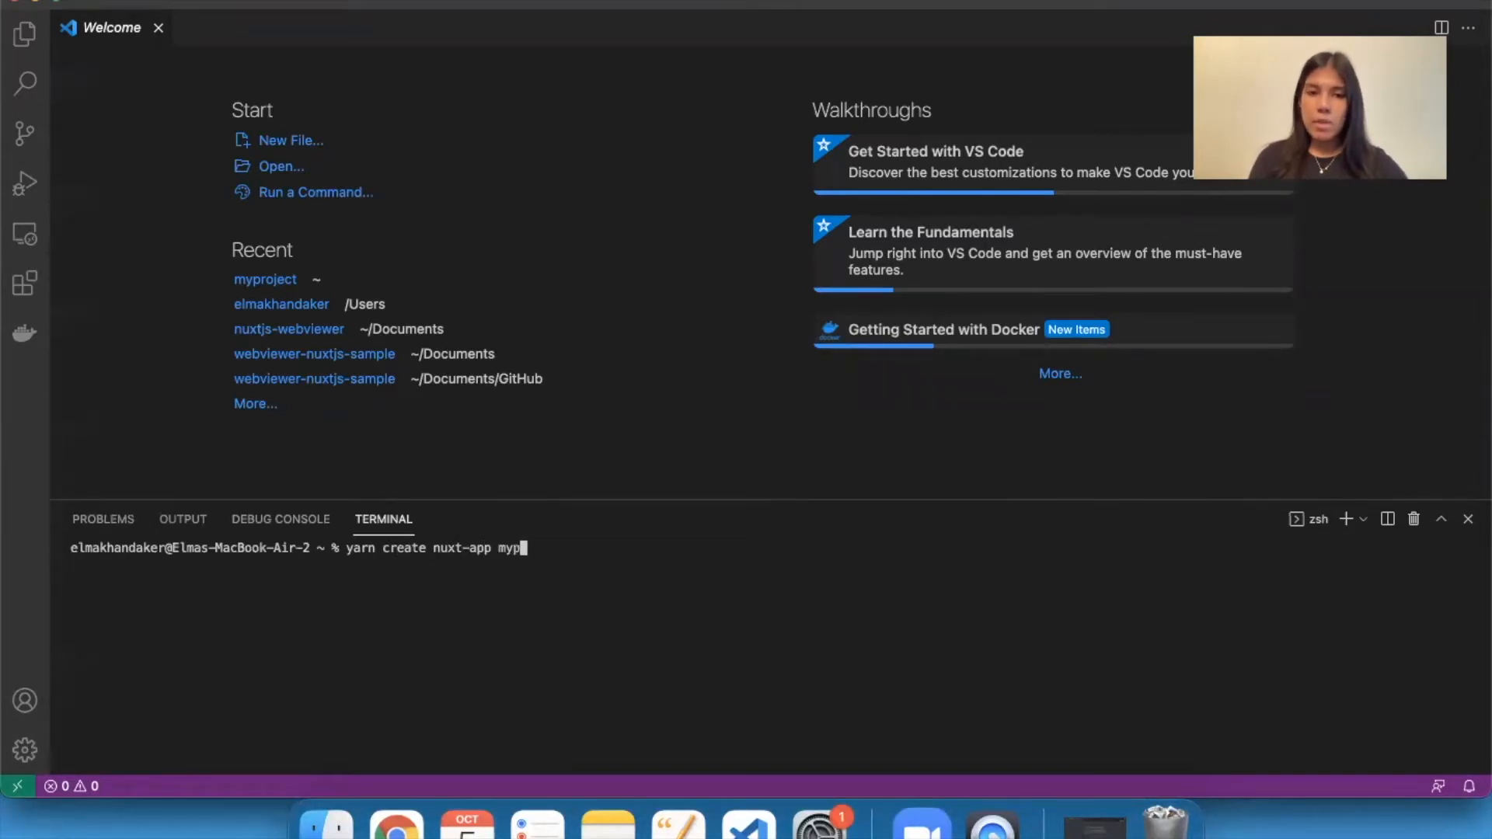
text(roject)
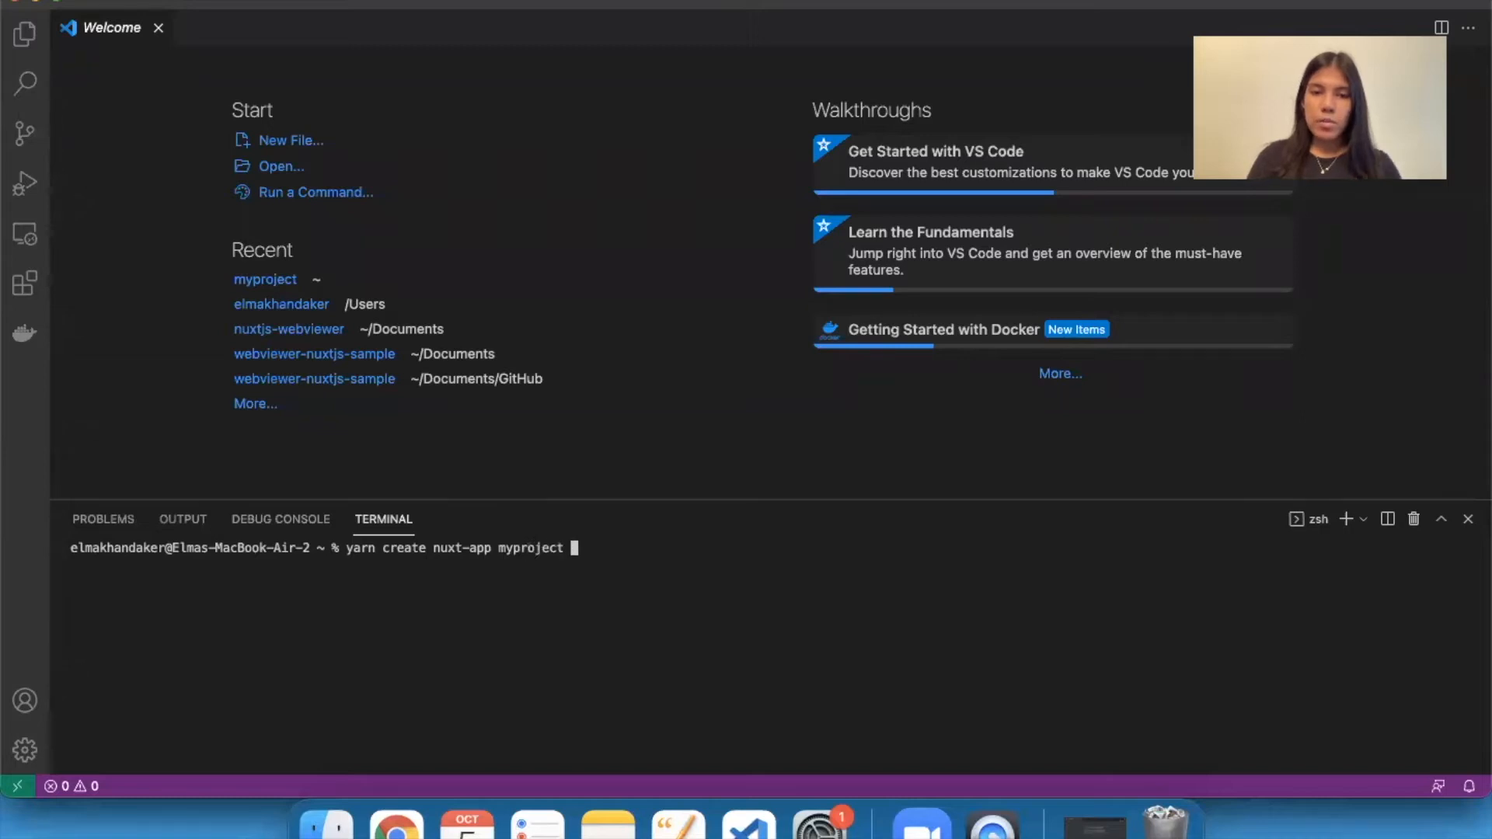
key(enter)
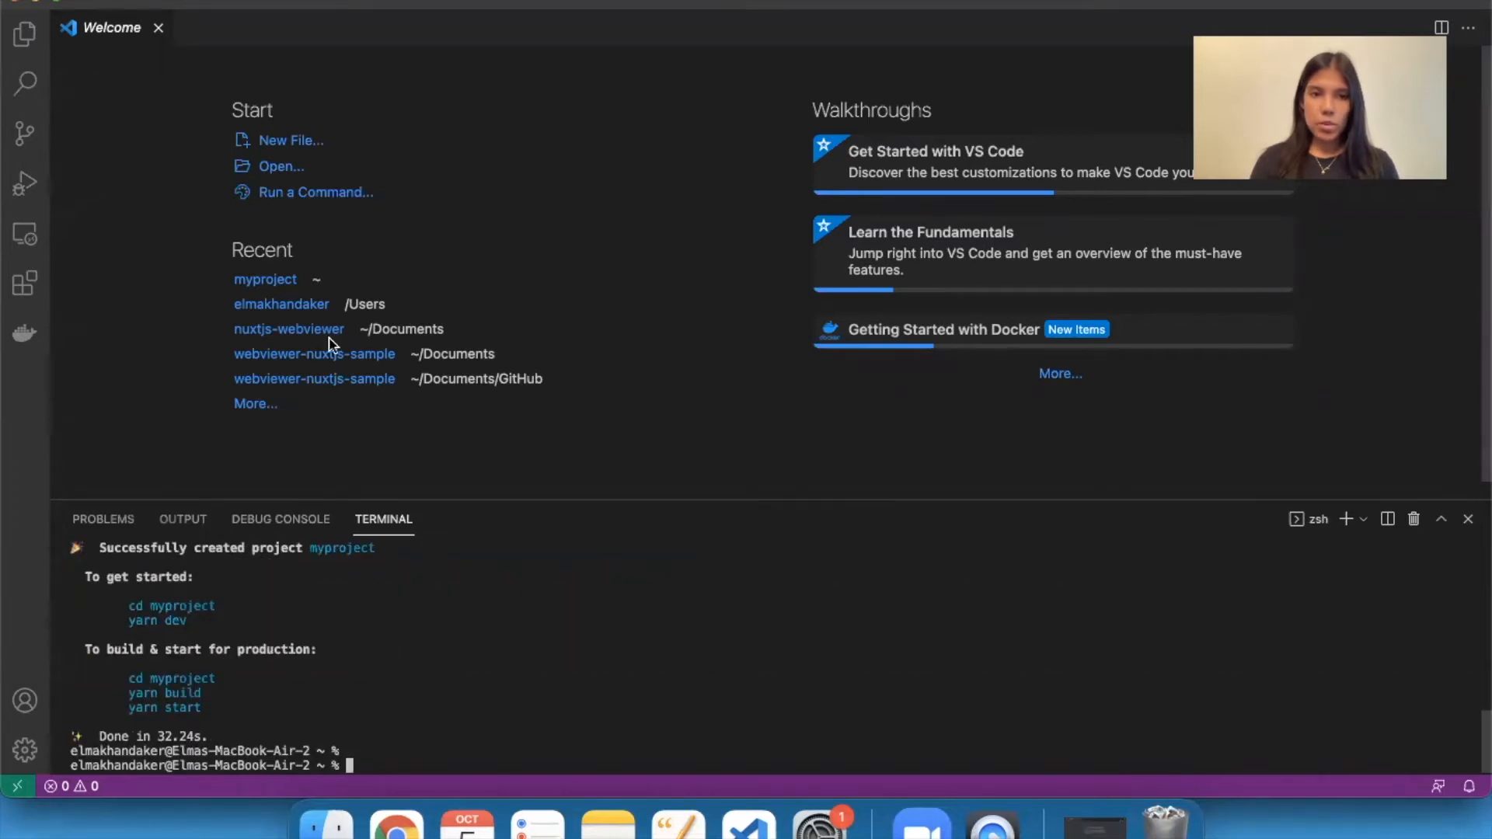
Open the myproject folder and run 'yarn run dev' in the terminal
click(266, 279)
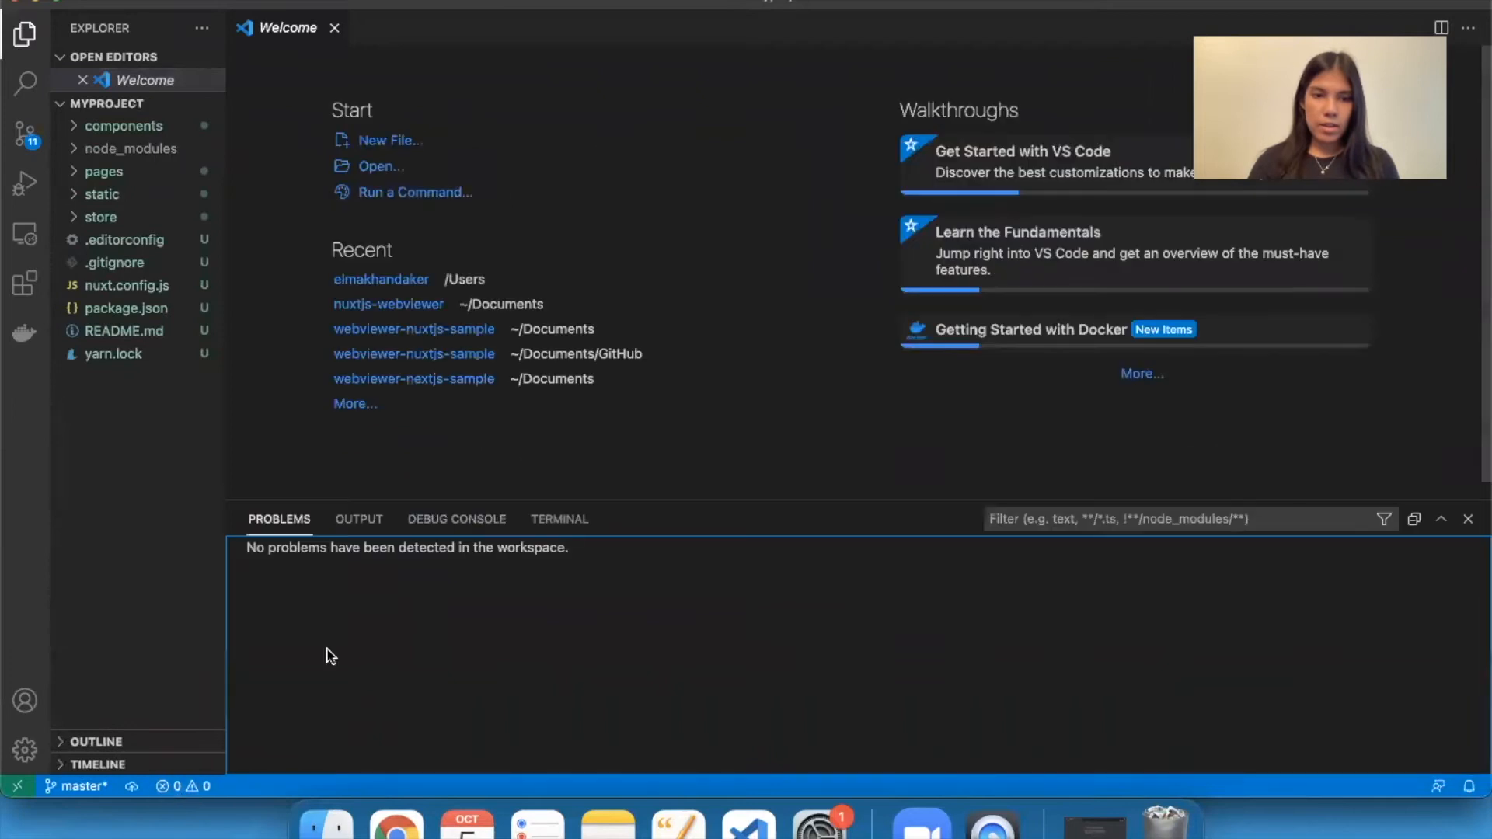
click(559, 519)
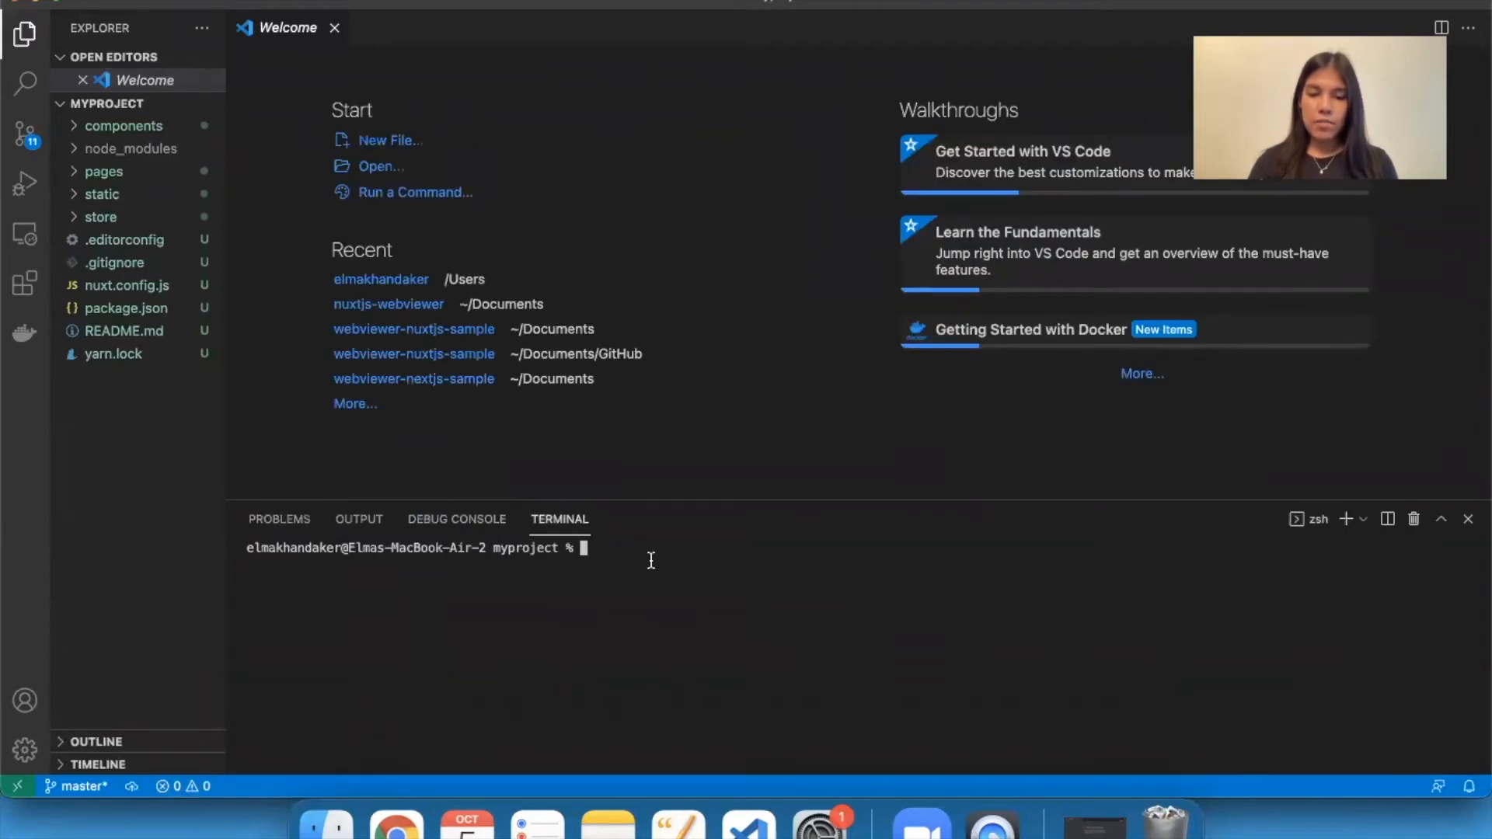
text(yarn run dev)
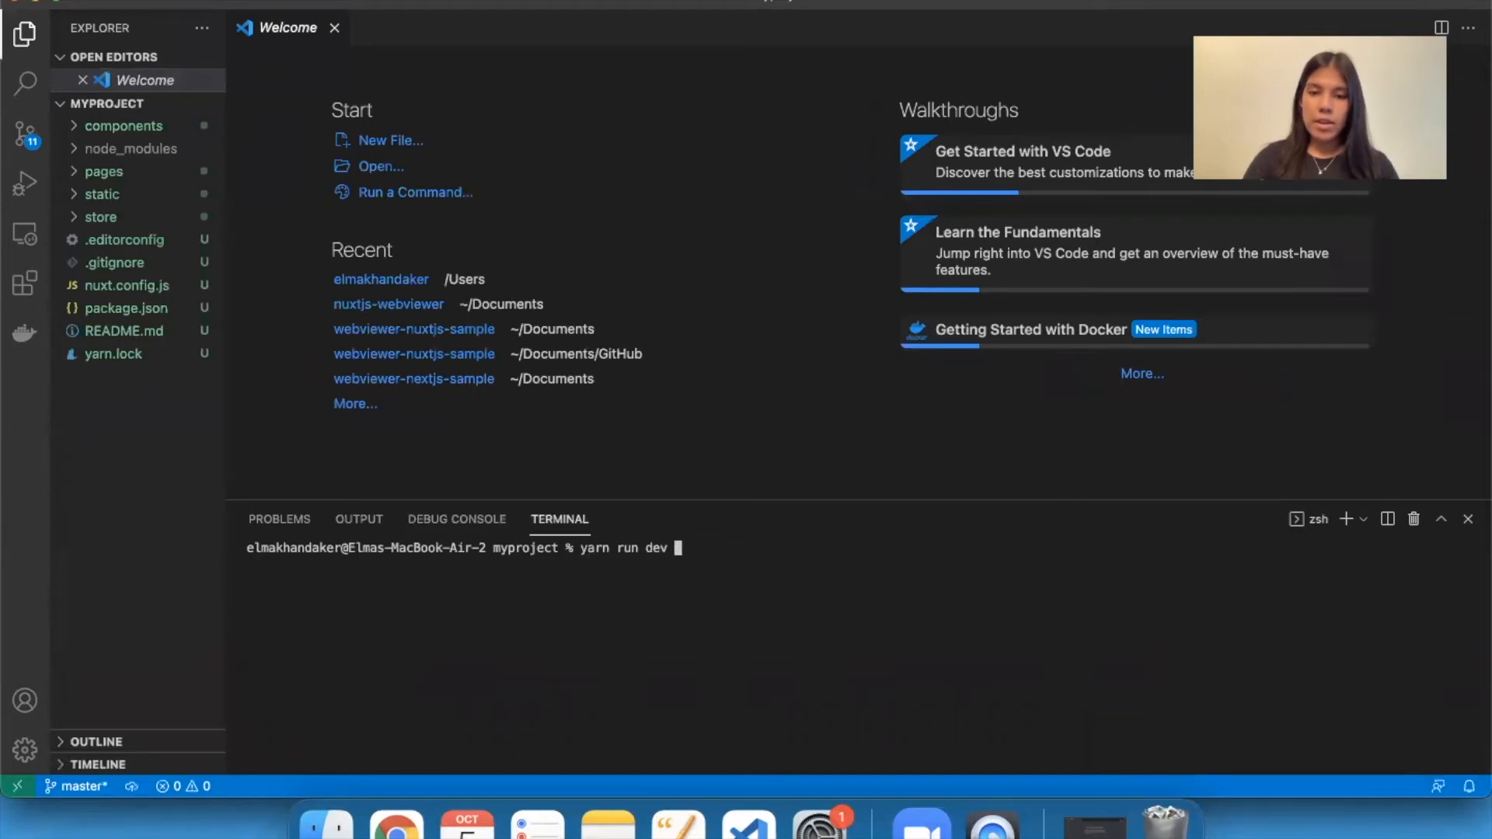
key(Return)
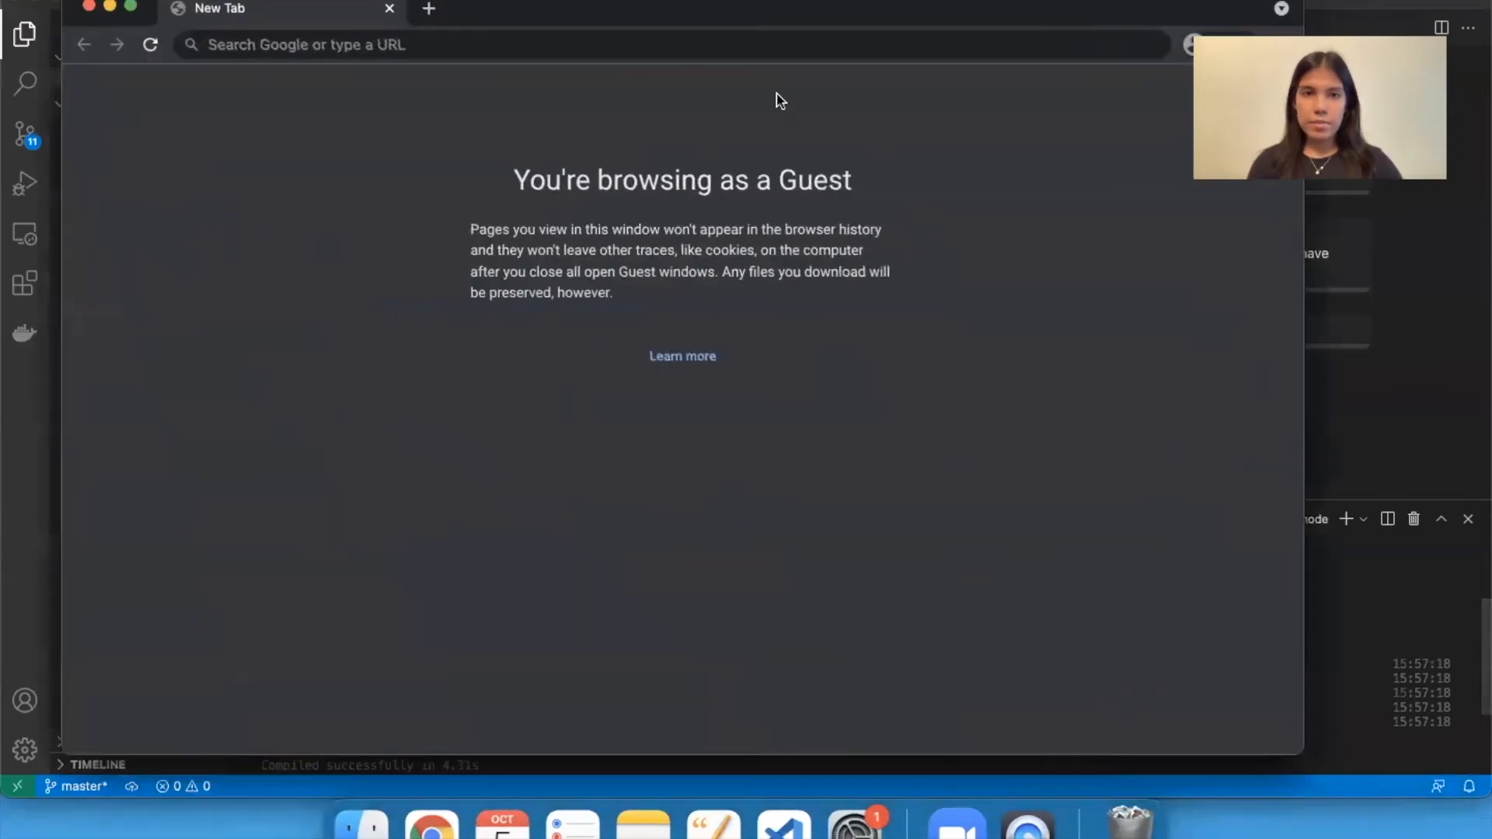
Go to localhost:3000 in Chrome to view the Nuxt welcome page
text(localhost:3000)
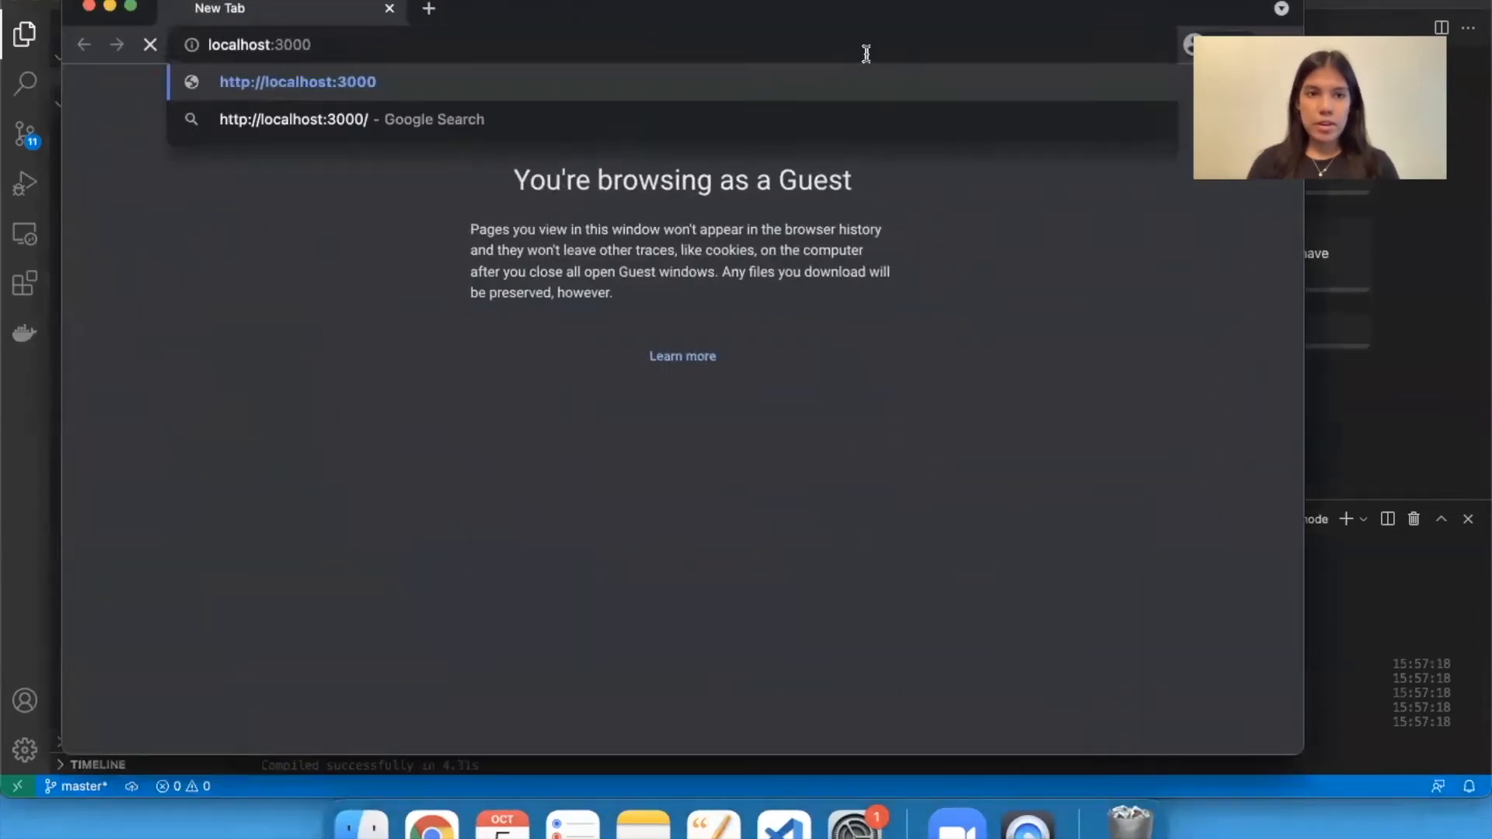
key(Enter)
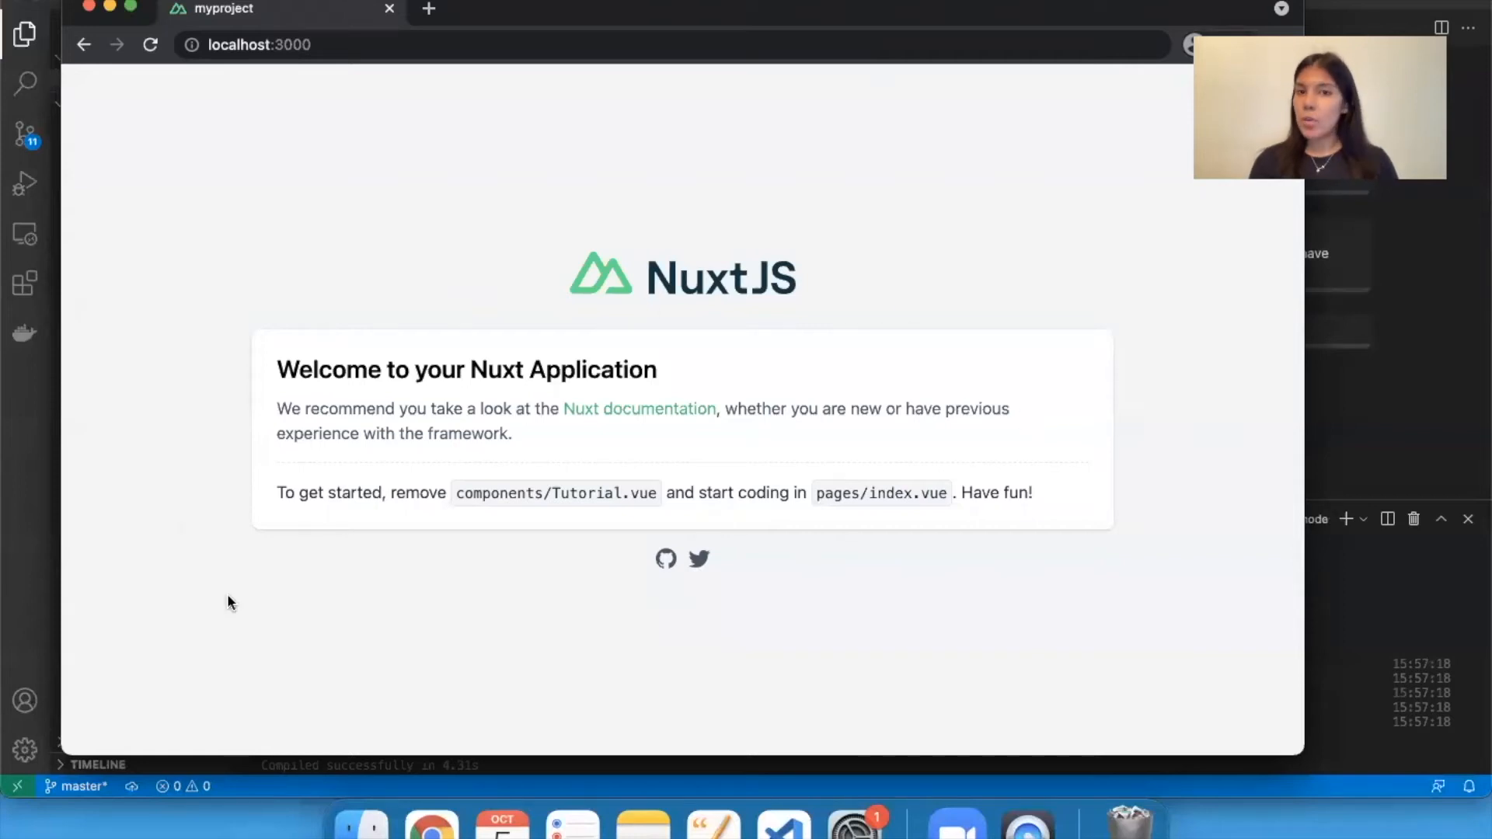
mouse_move(776, 483)
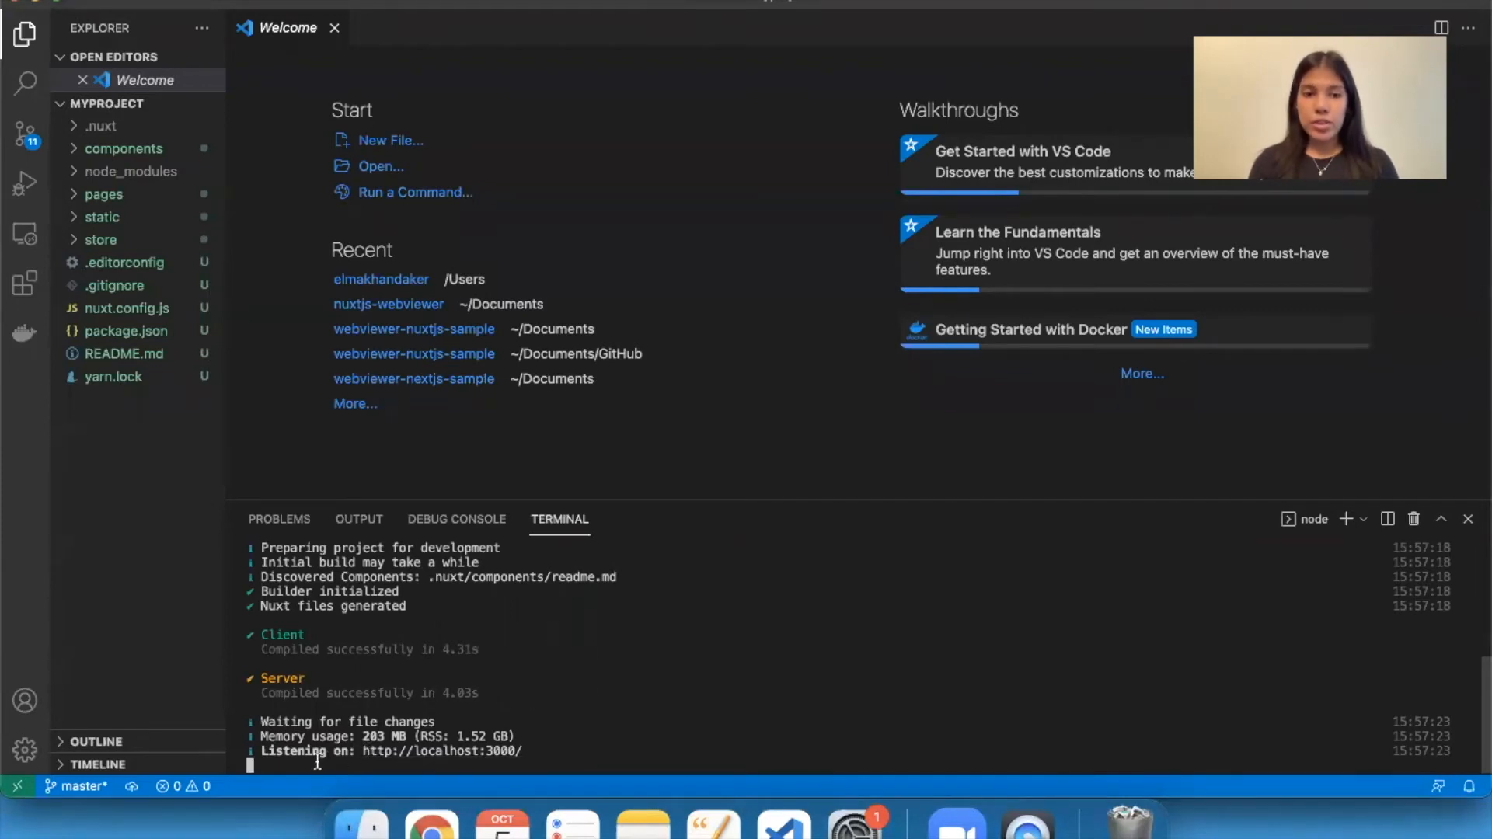
key(ctrl+c)
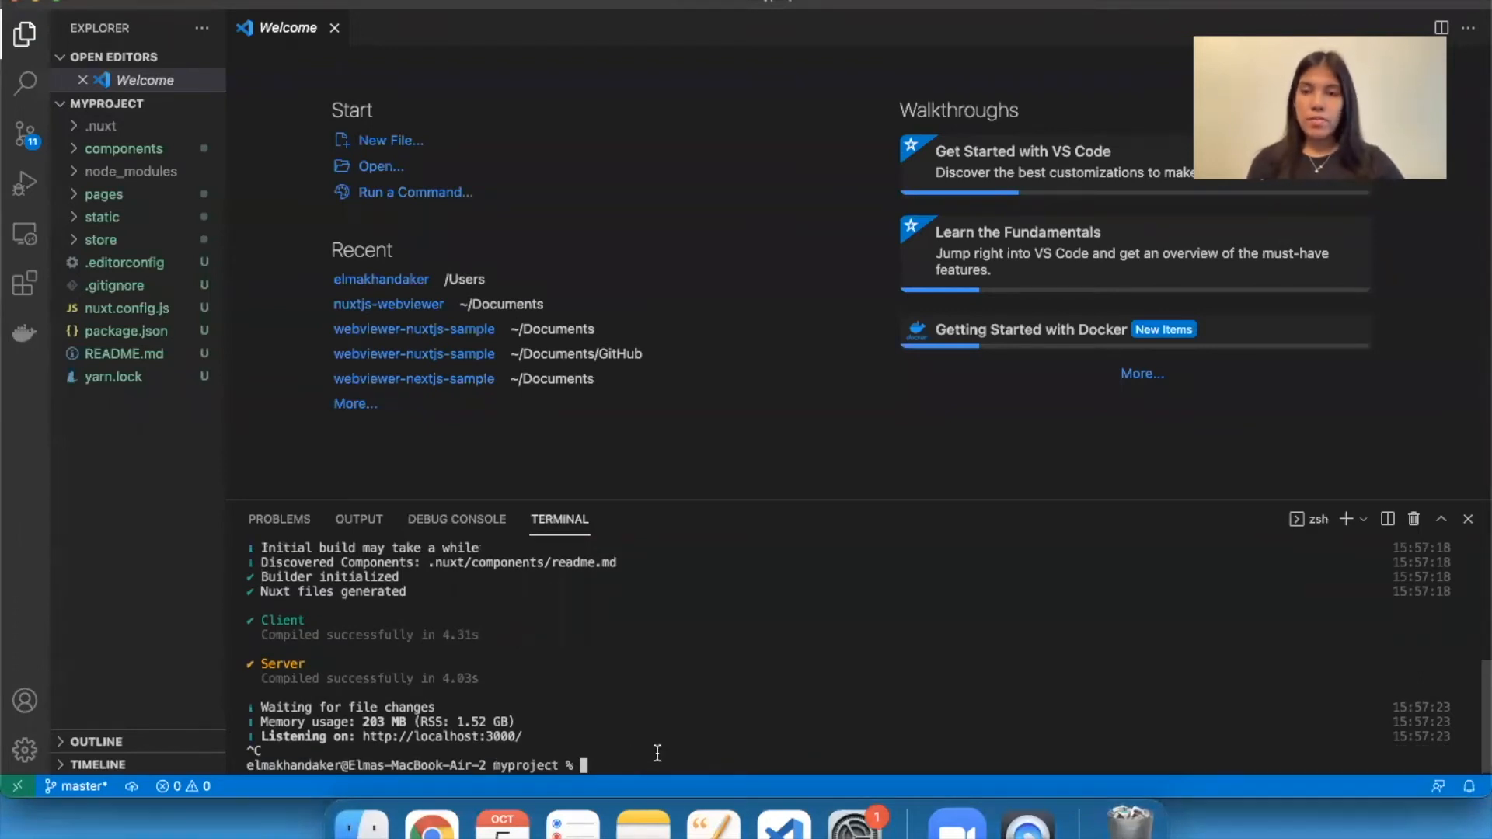
text(npm i)
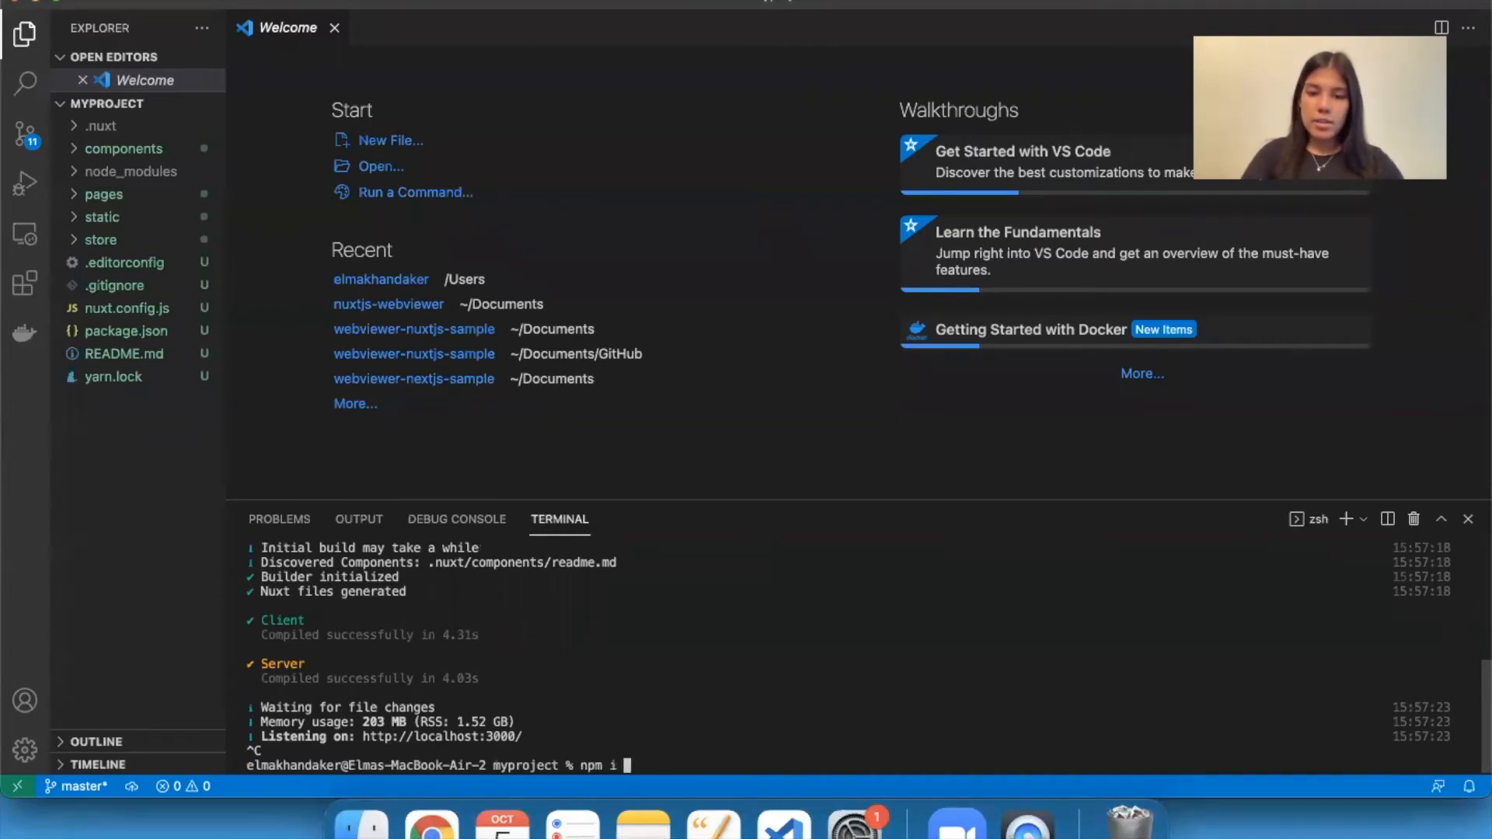
text(@pdftron/)
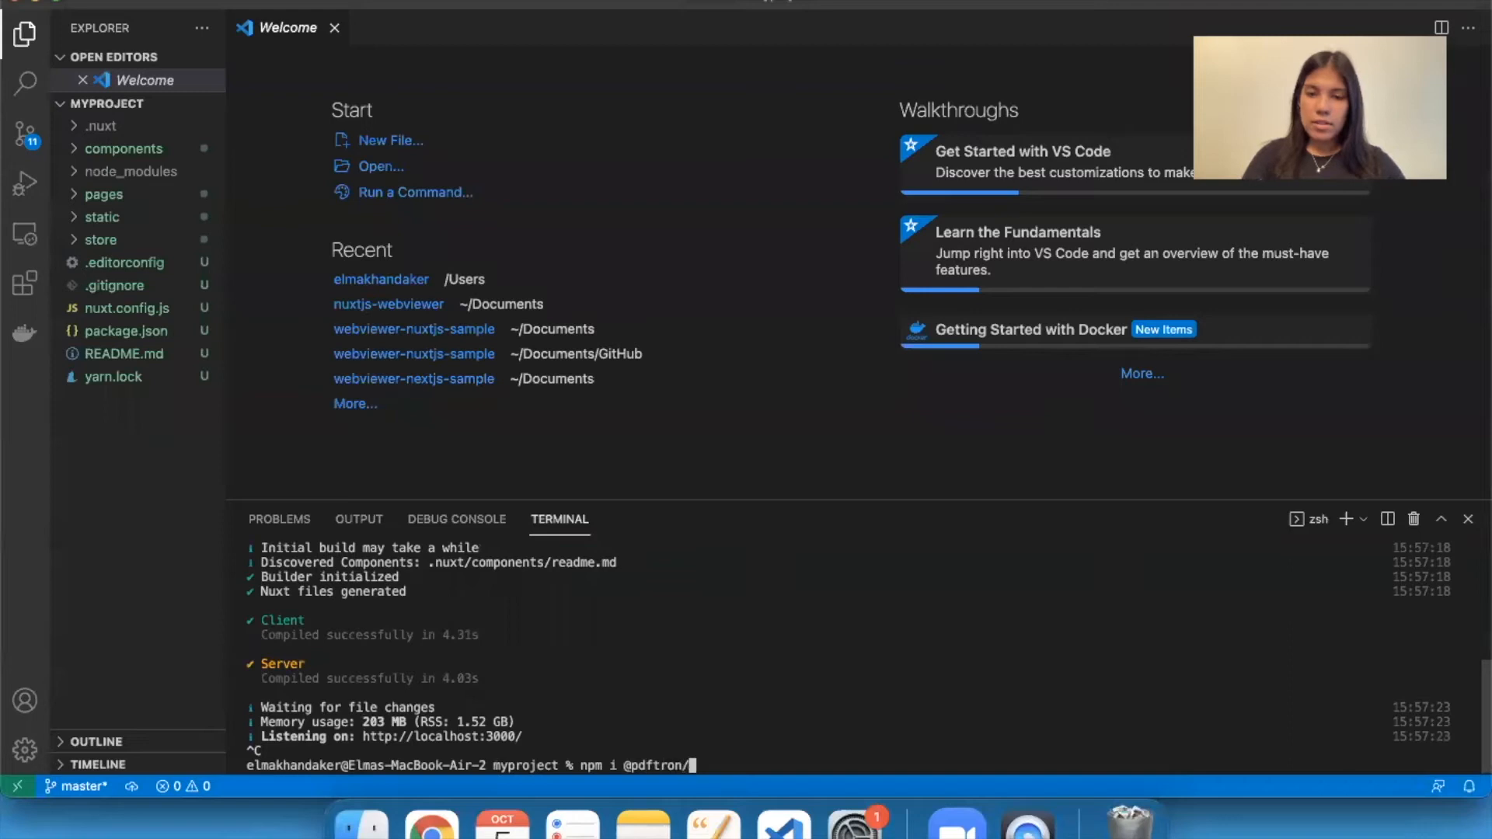
text(webvie)
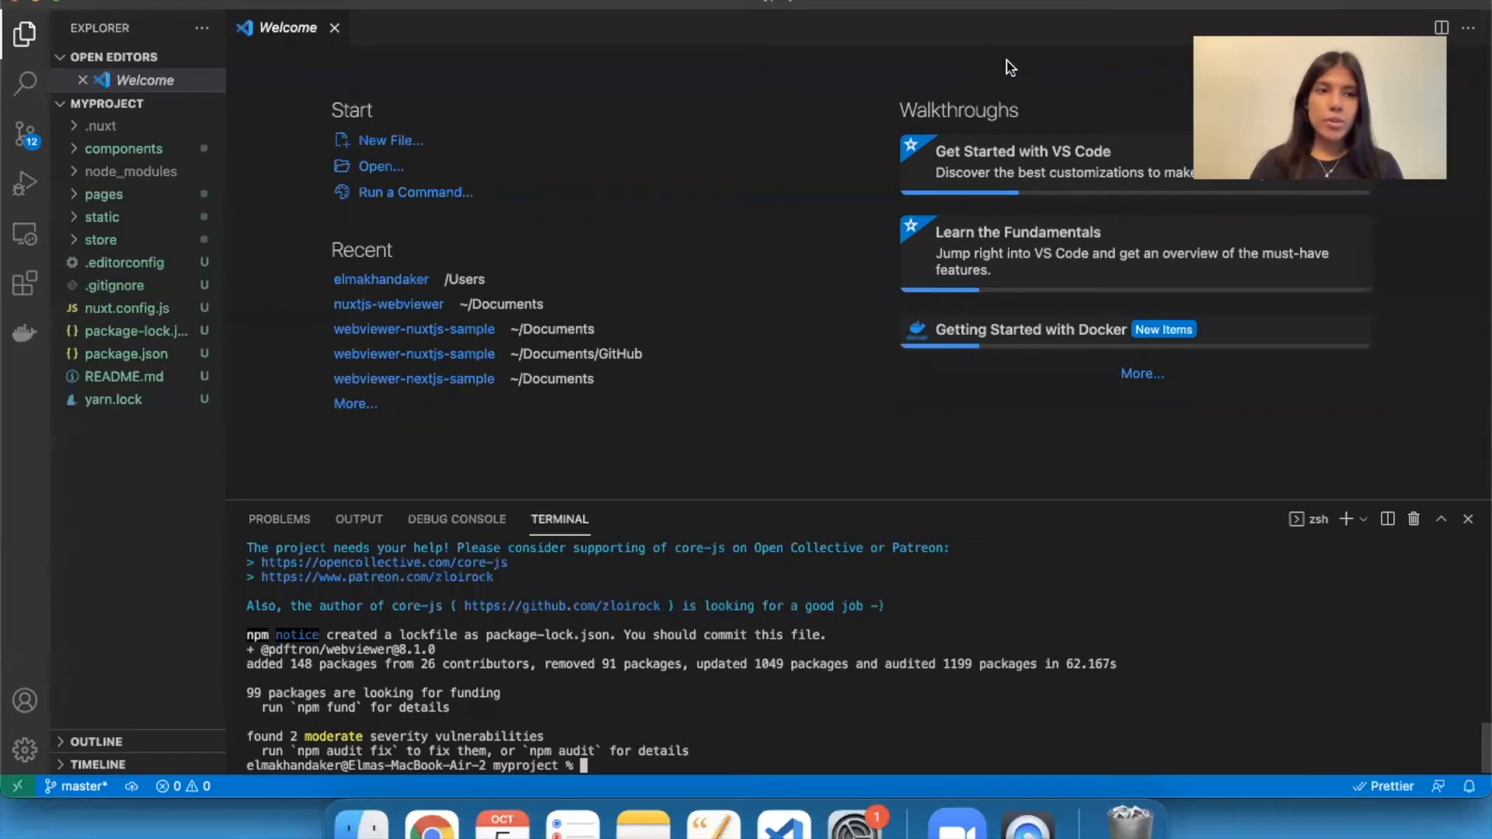
click(130, 171)
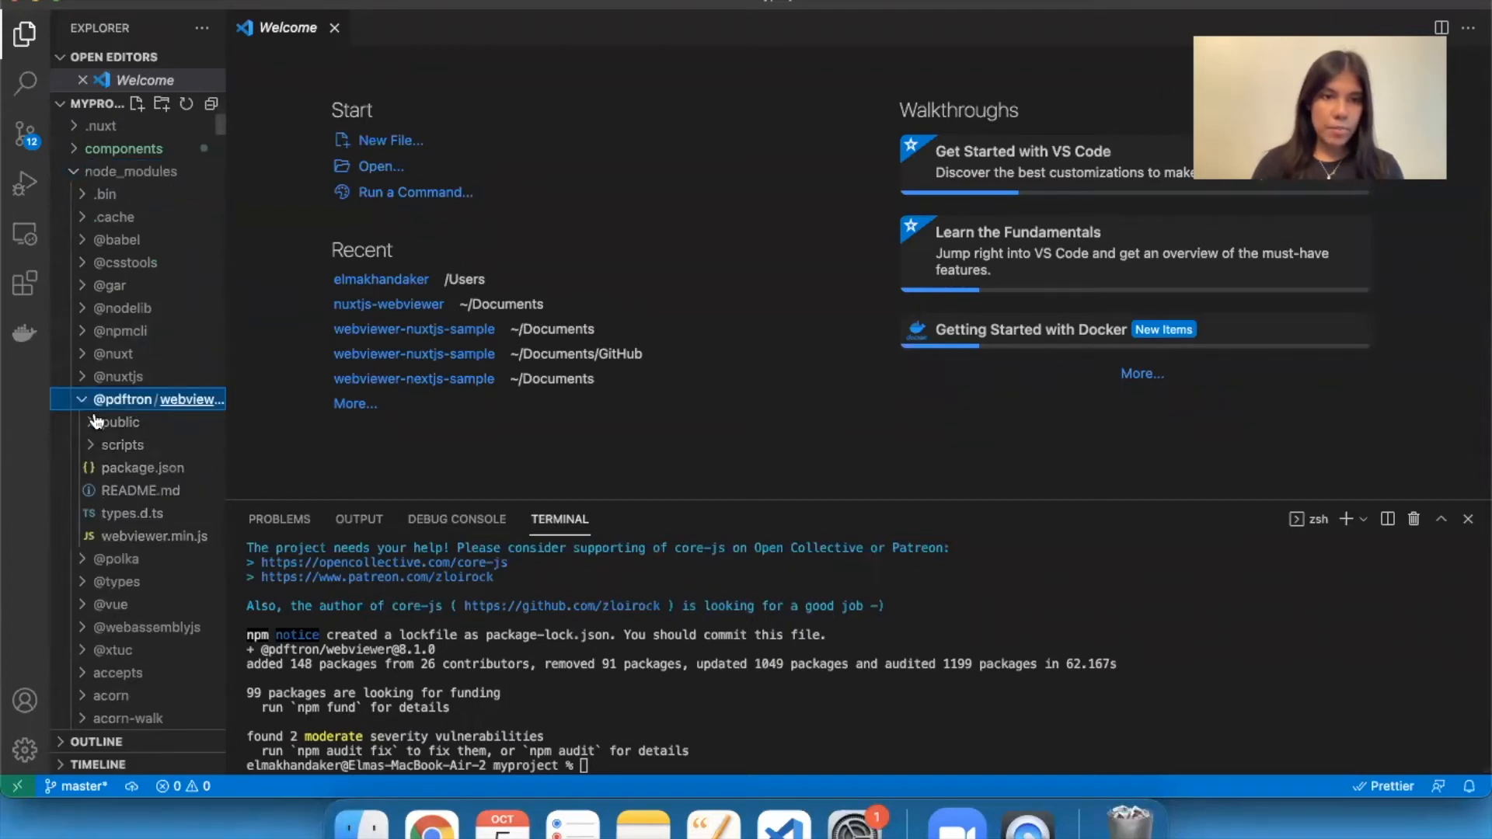
click(119, 422)
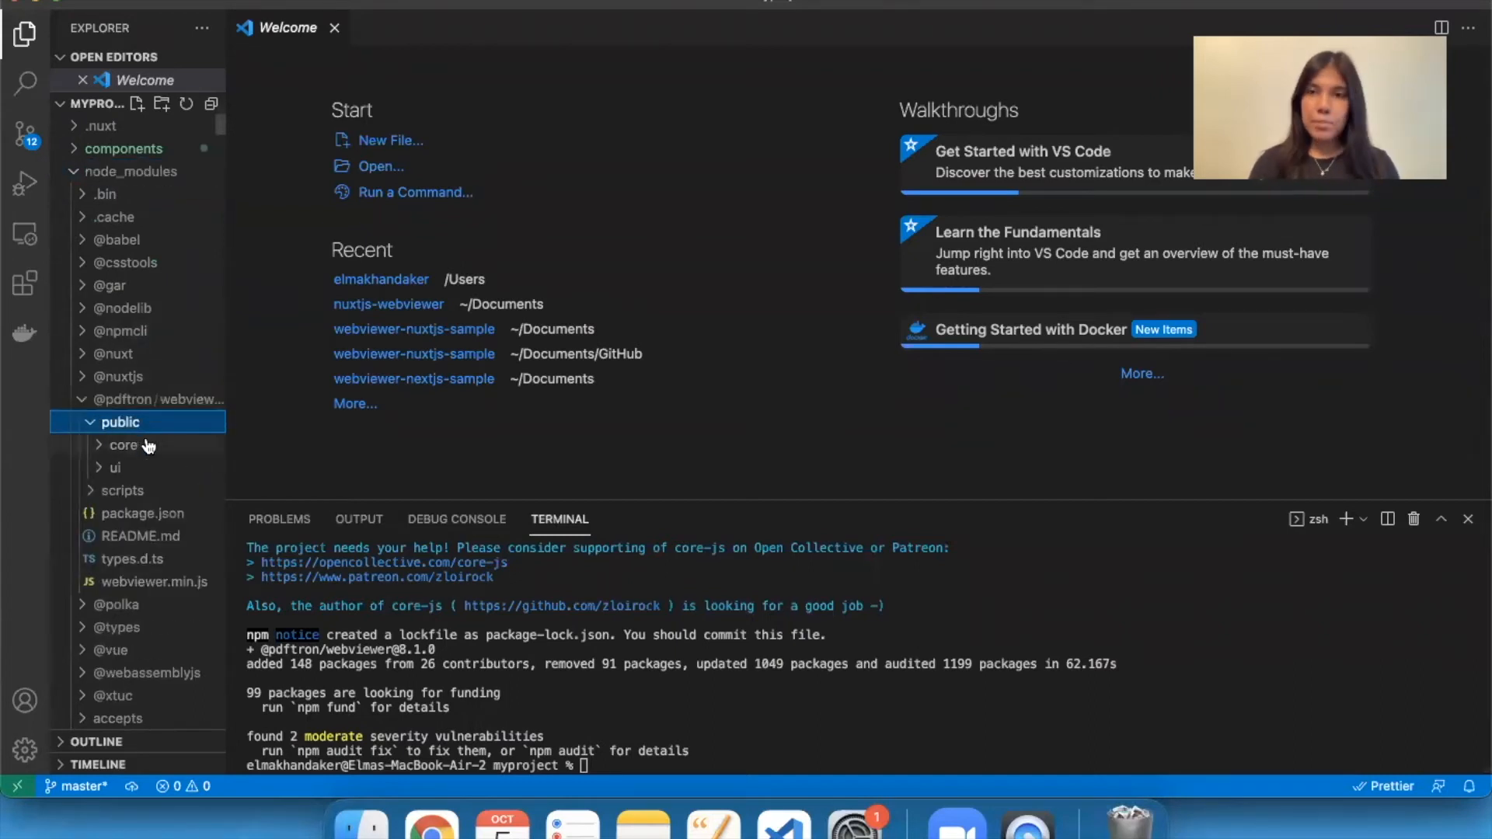
click(123, 445)
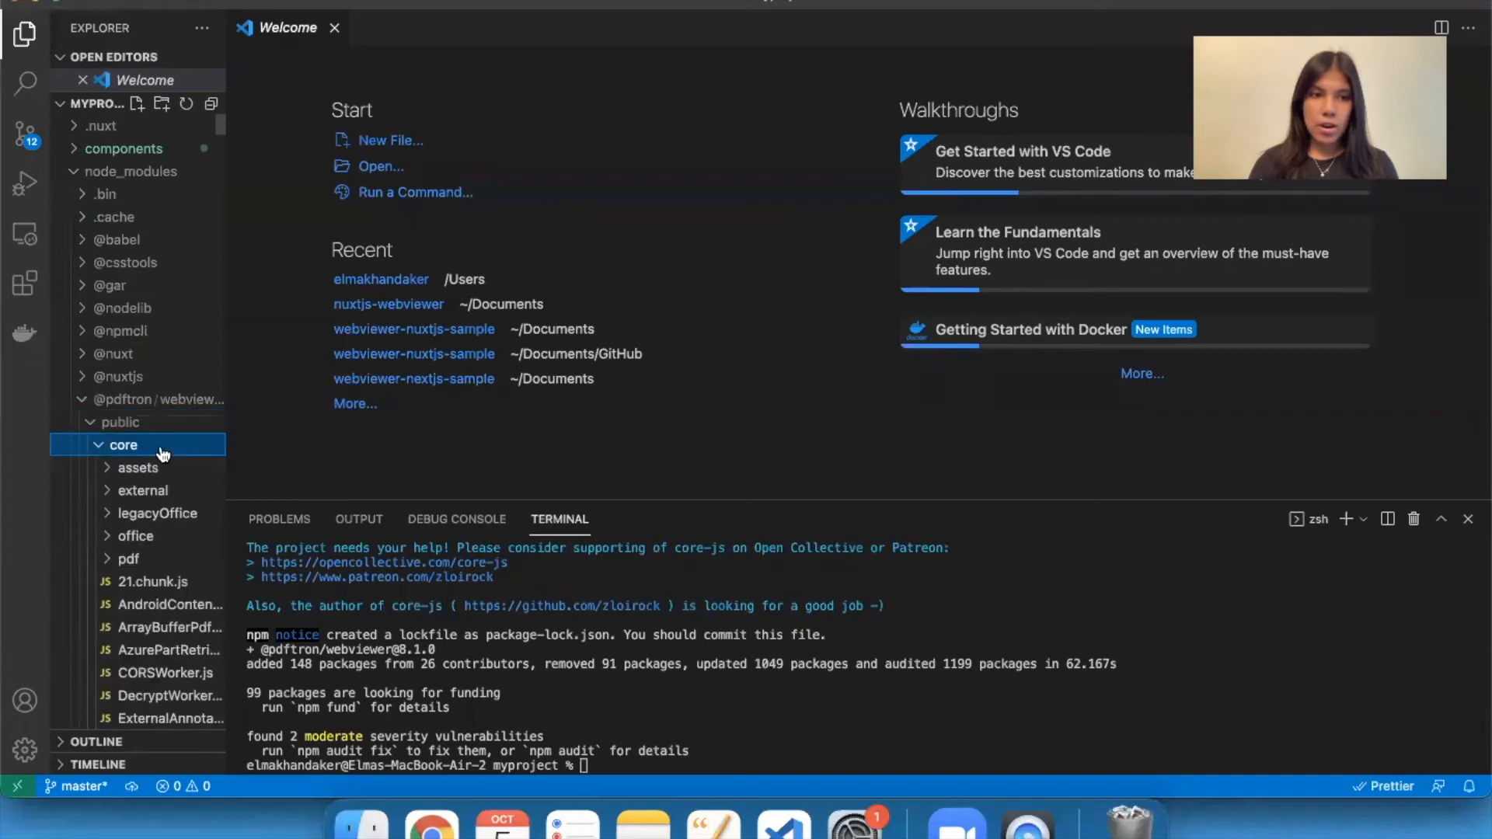
click(122, 445)
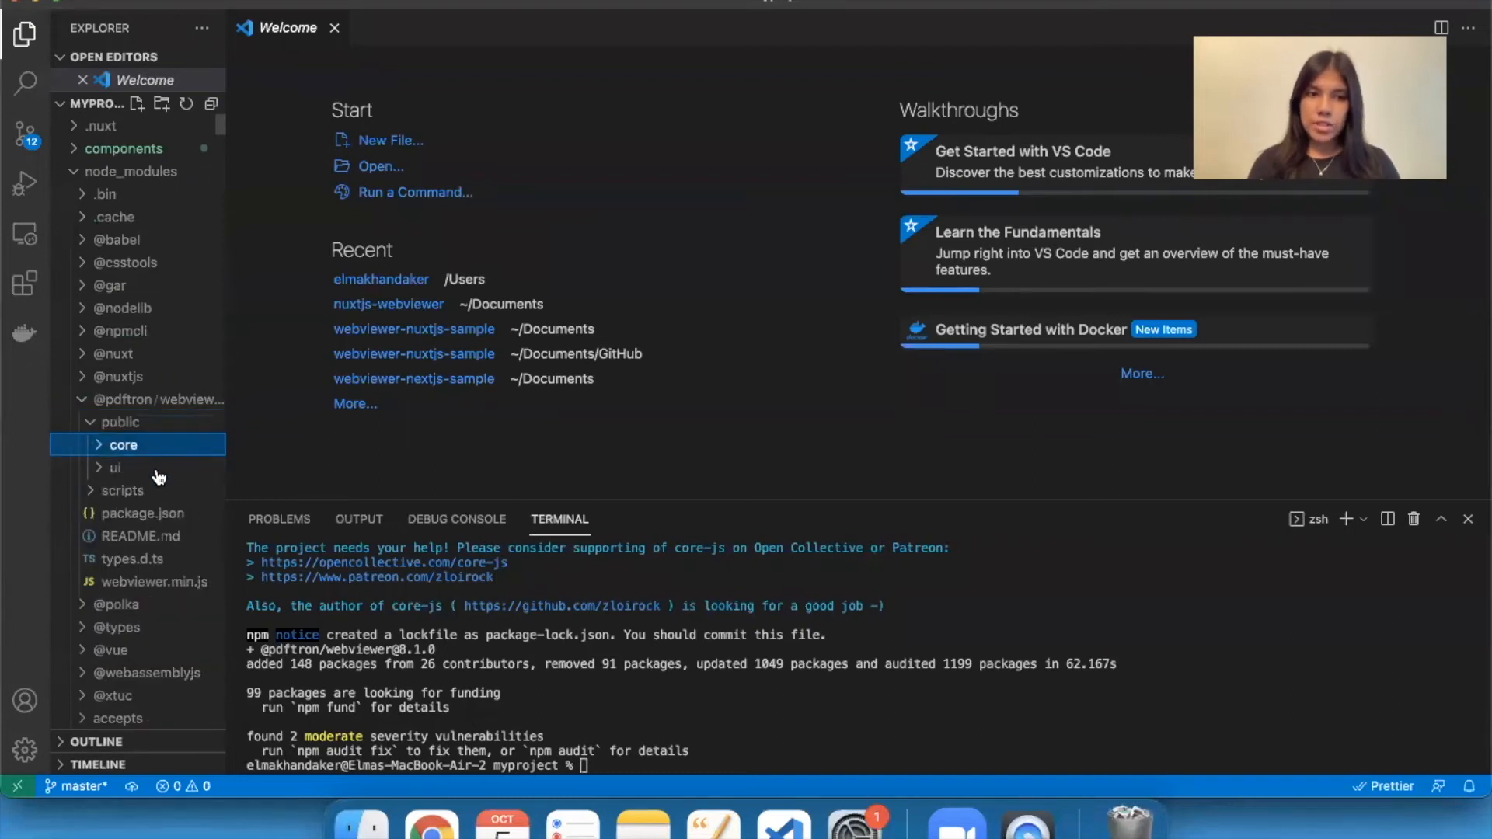
click(115, 467)
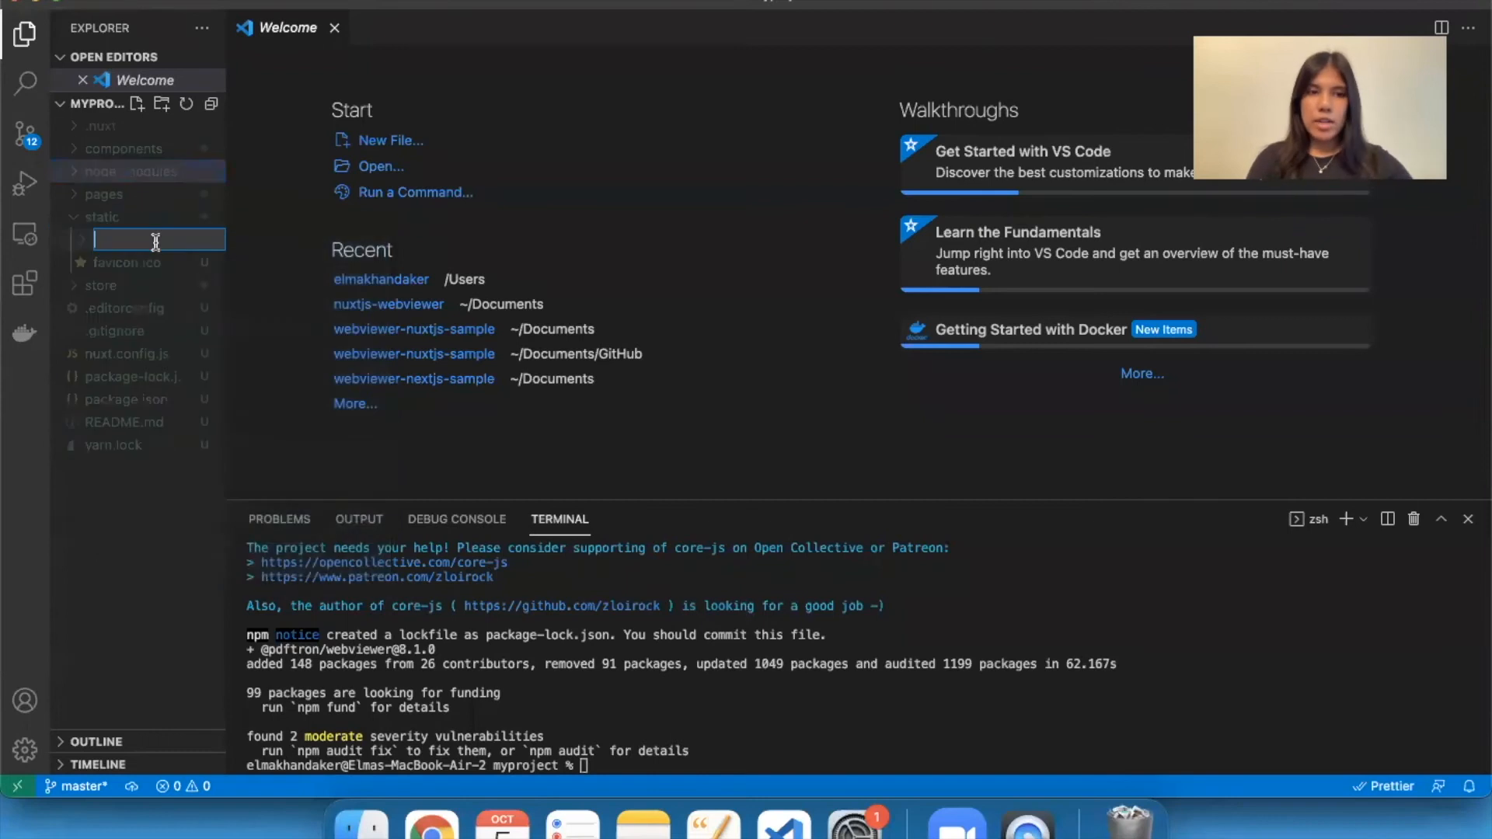
text(webviewer)
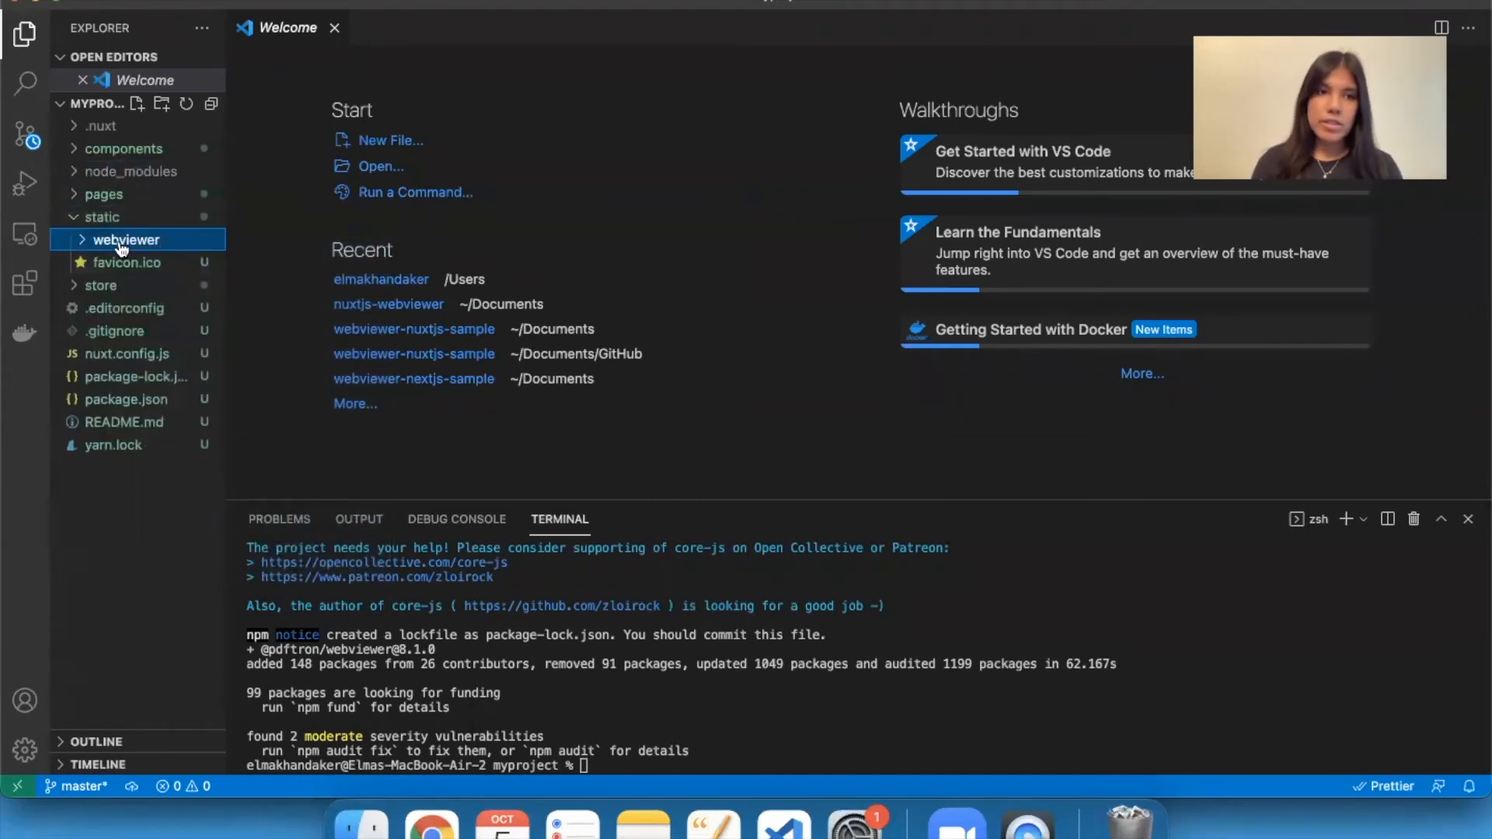
right_click(126, 239)
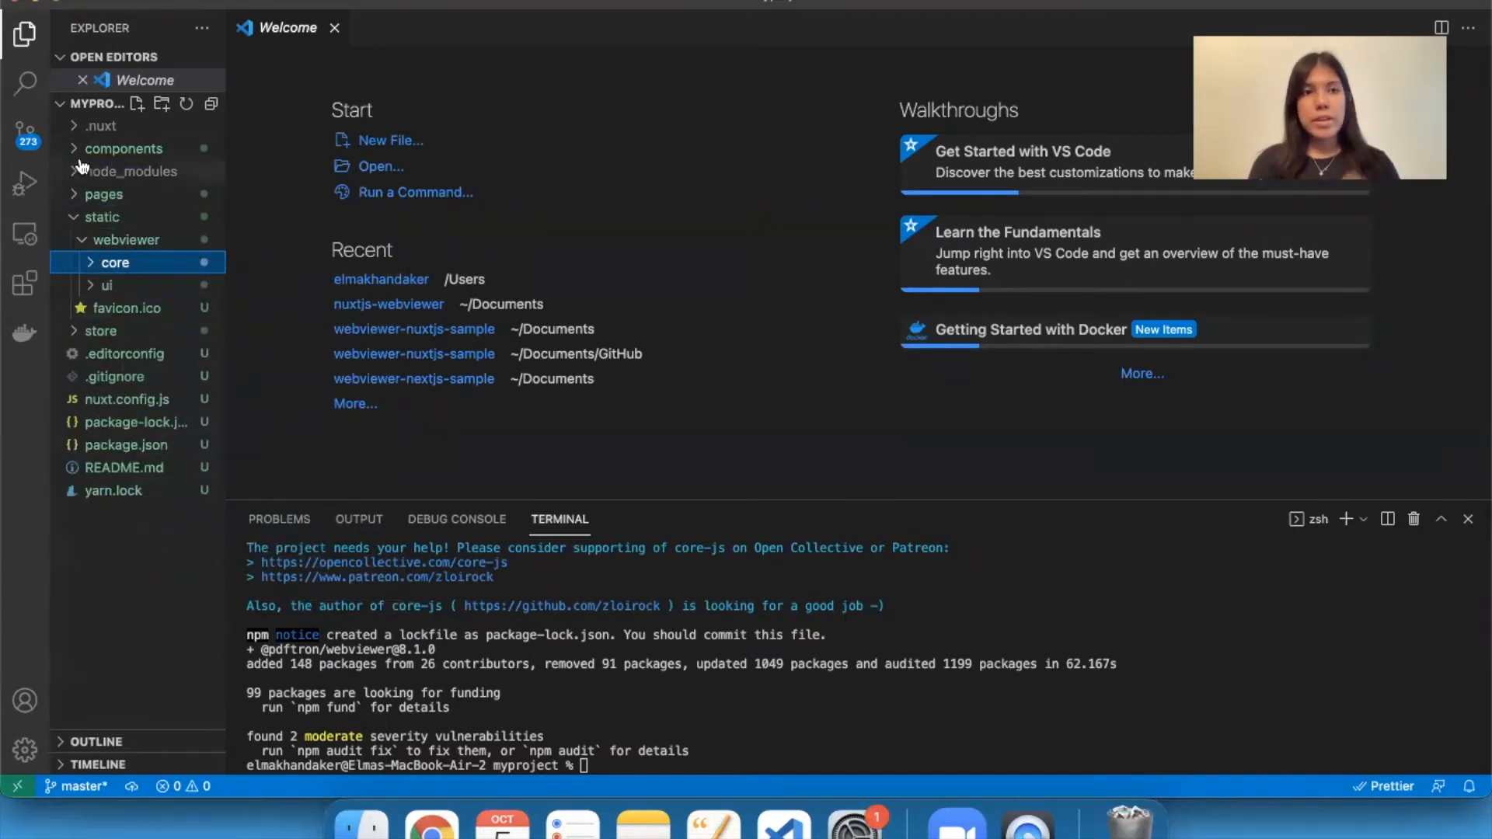
Expand the components folder and remove Tutorial.vue, leaving NuxtLogo.vue
click(123, 148)
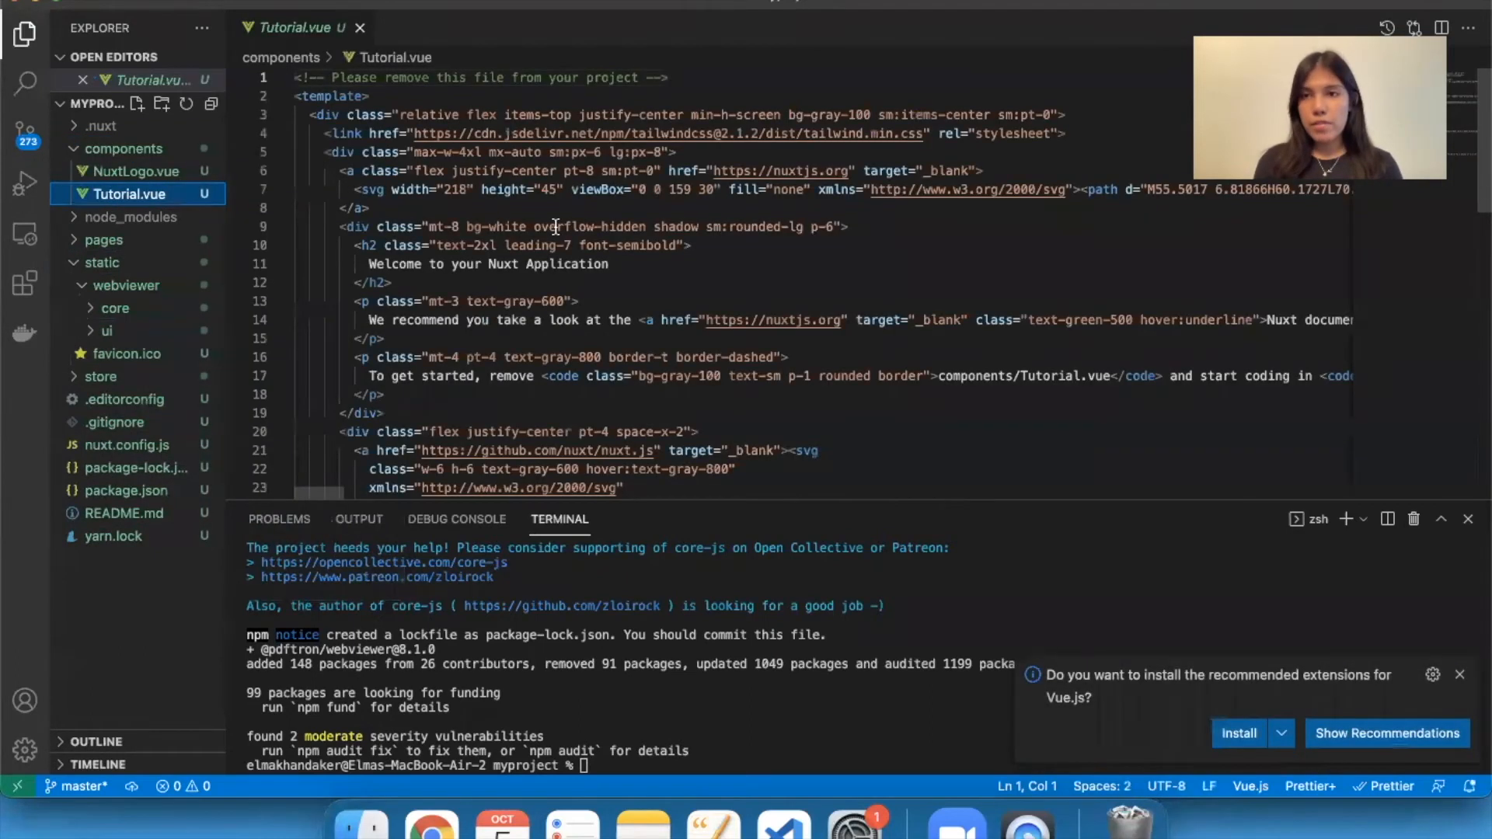
mouse_move(784, 267)
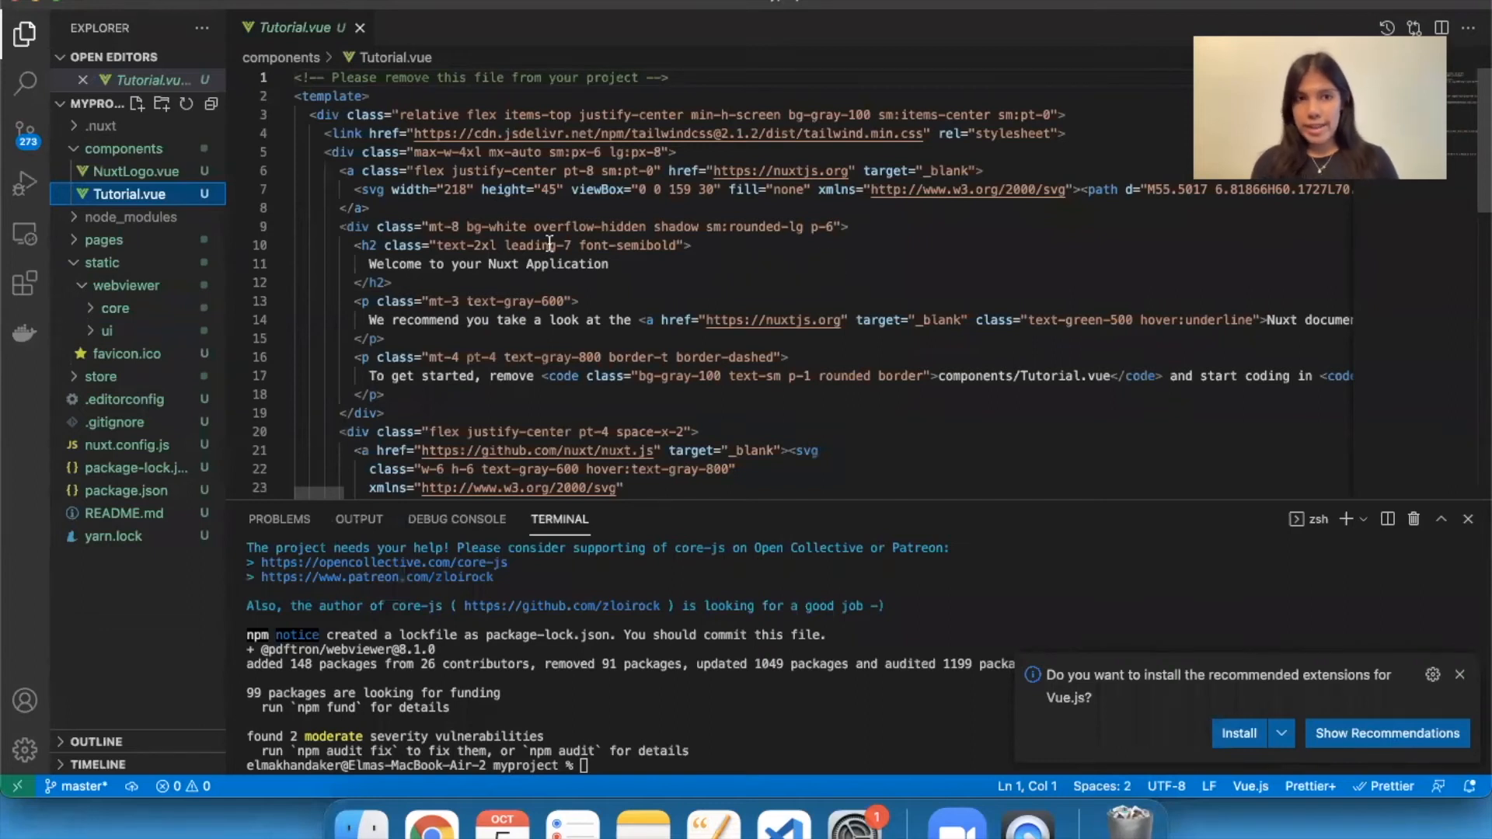
right_click(128, 194)
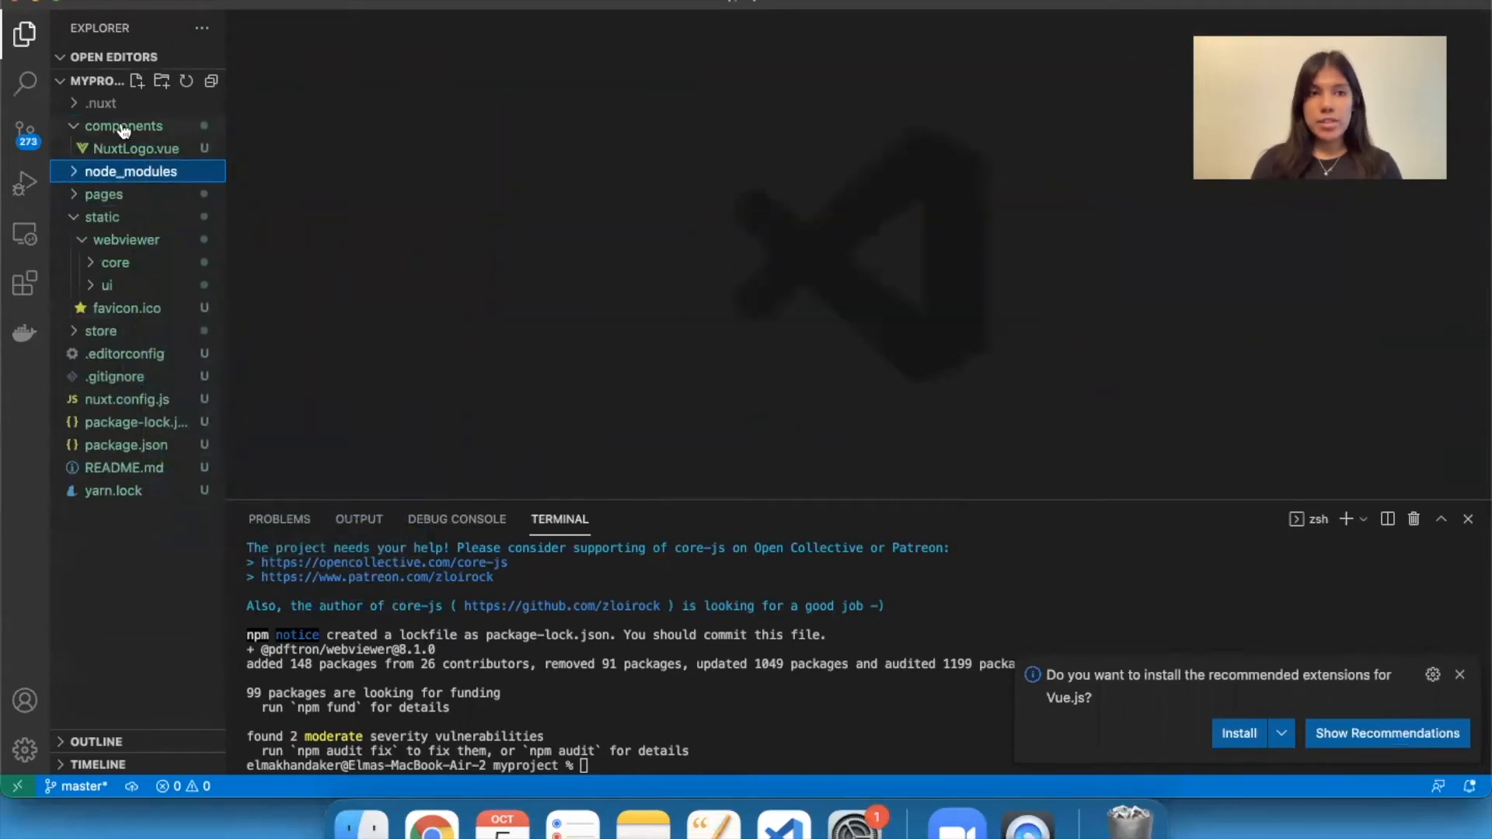
Create a new file named Webviewer.vue in the components folder
right_click(122, 126)
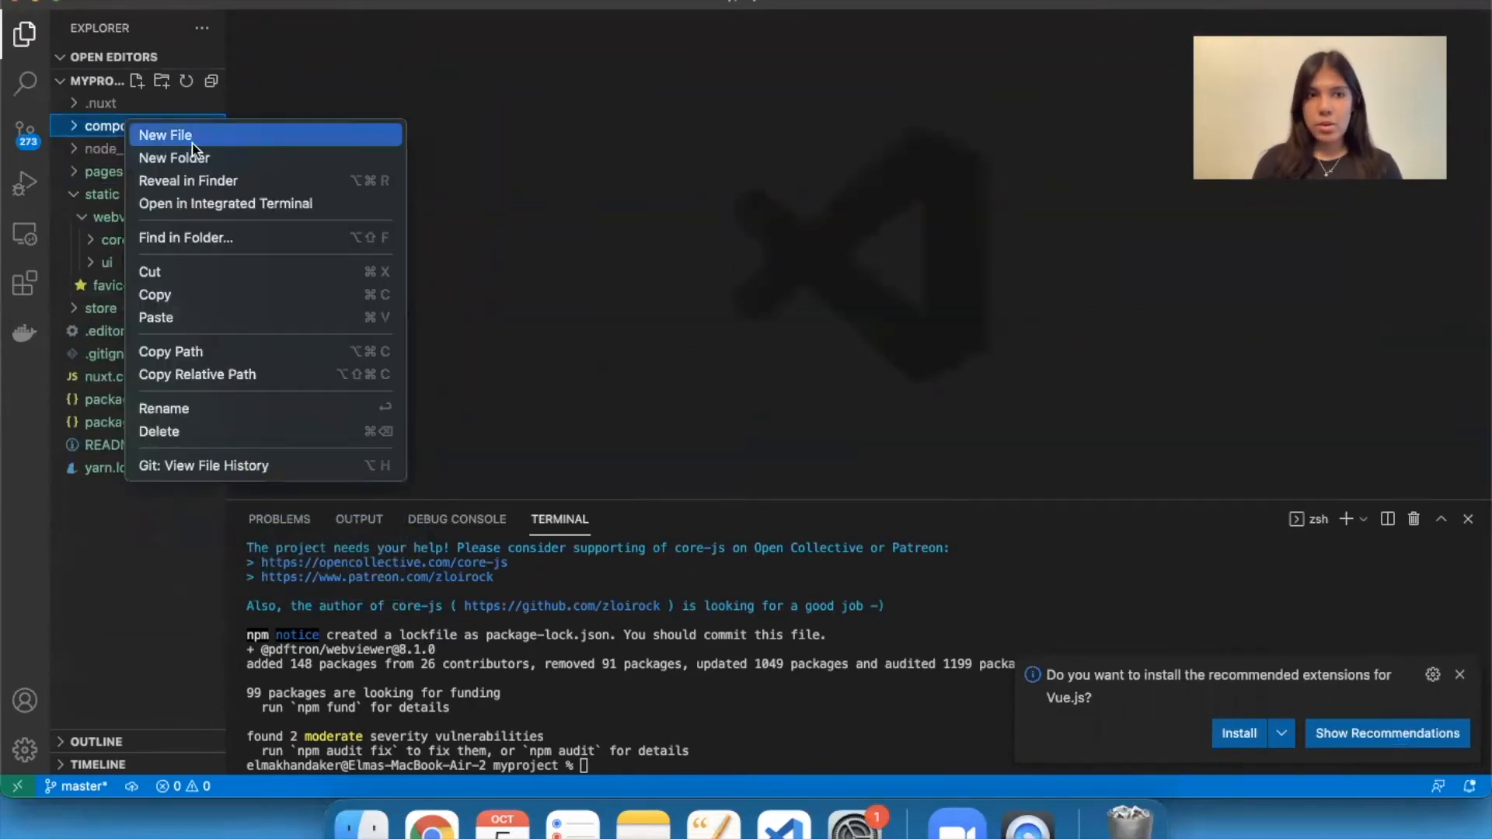
click(164, 134)
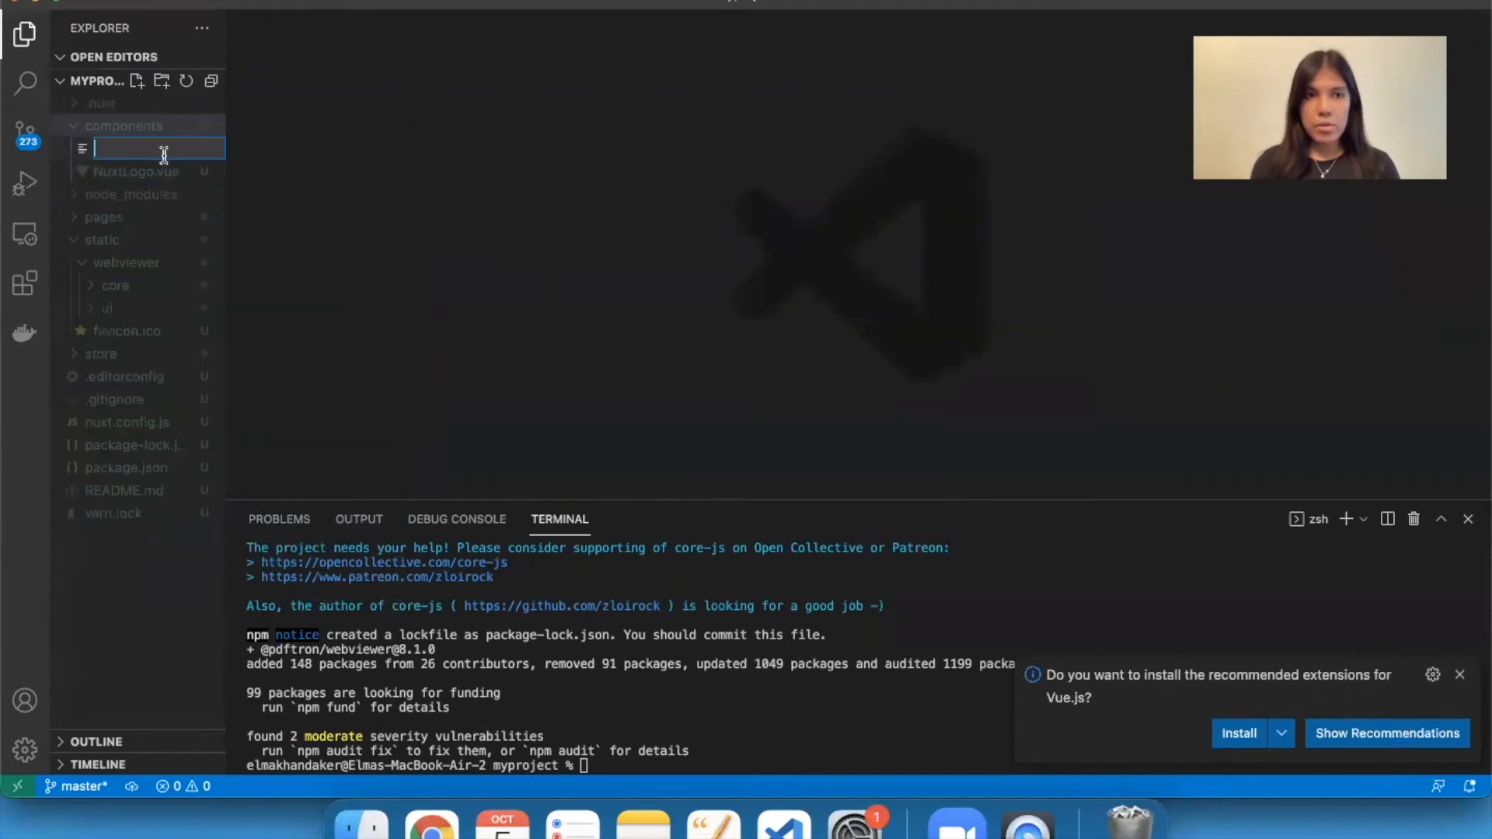
text(Webviewer.vue)
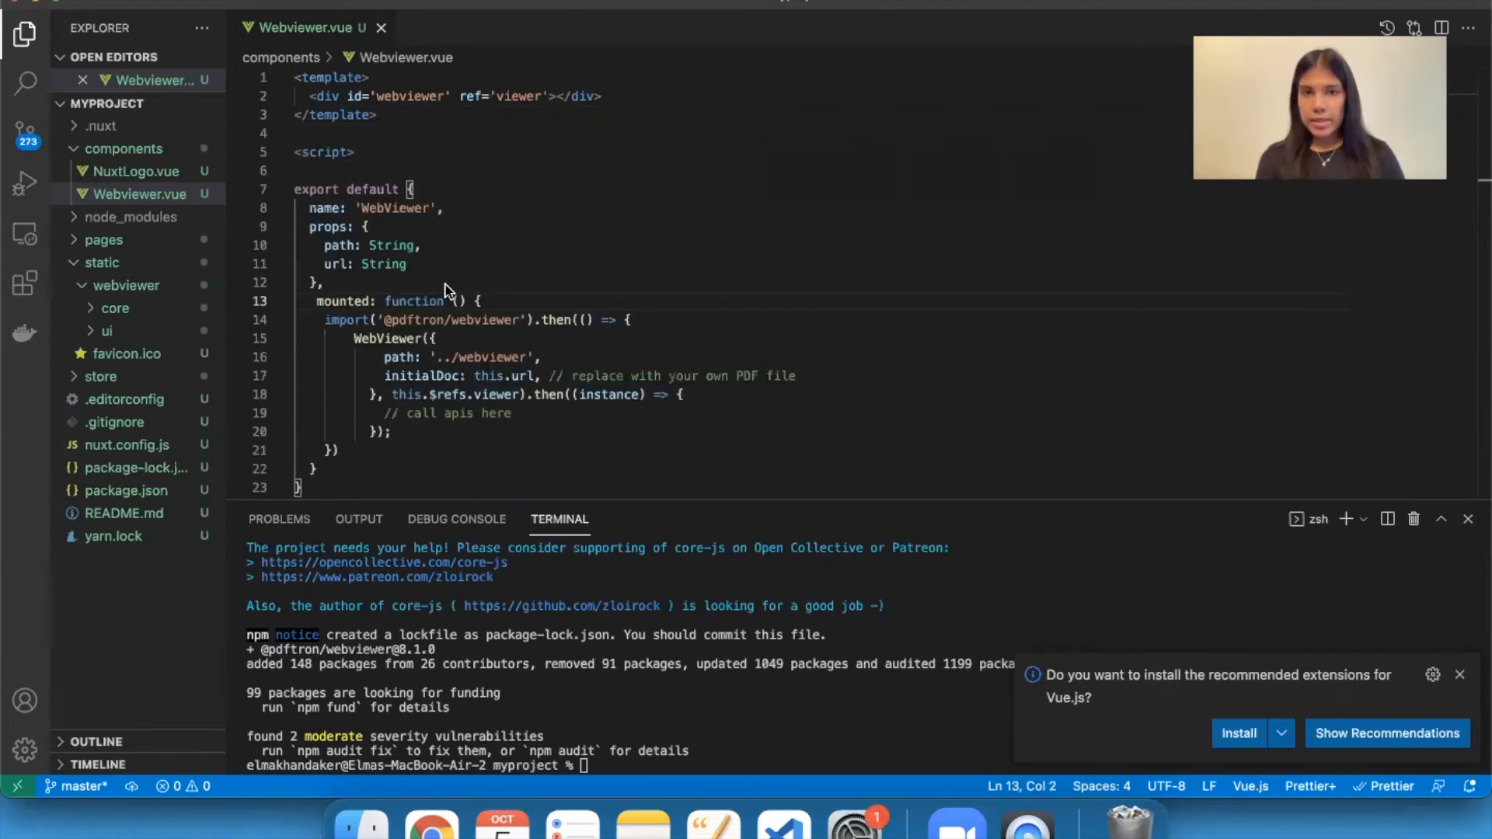
mouse_move(314, 196)
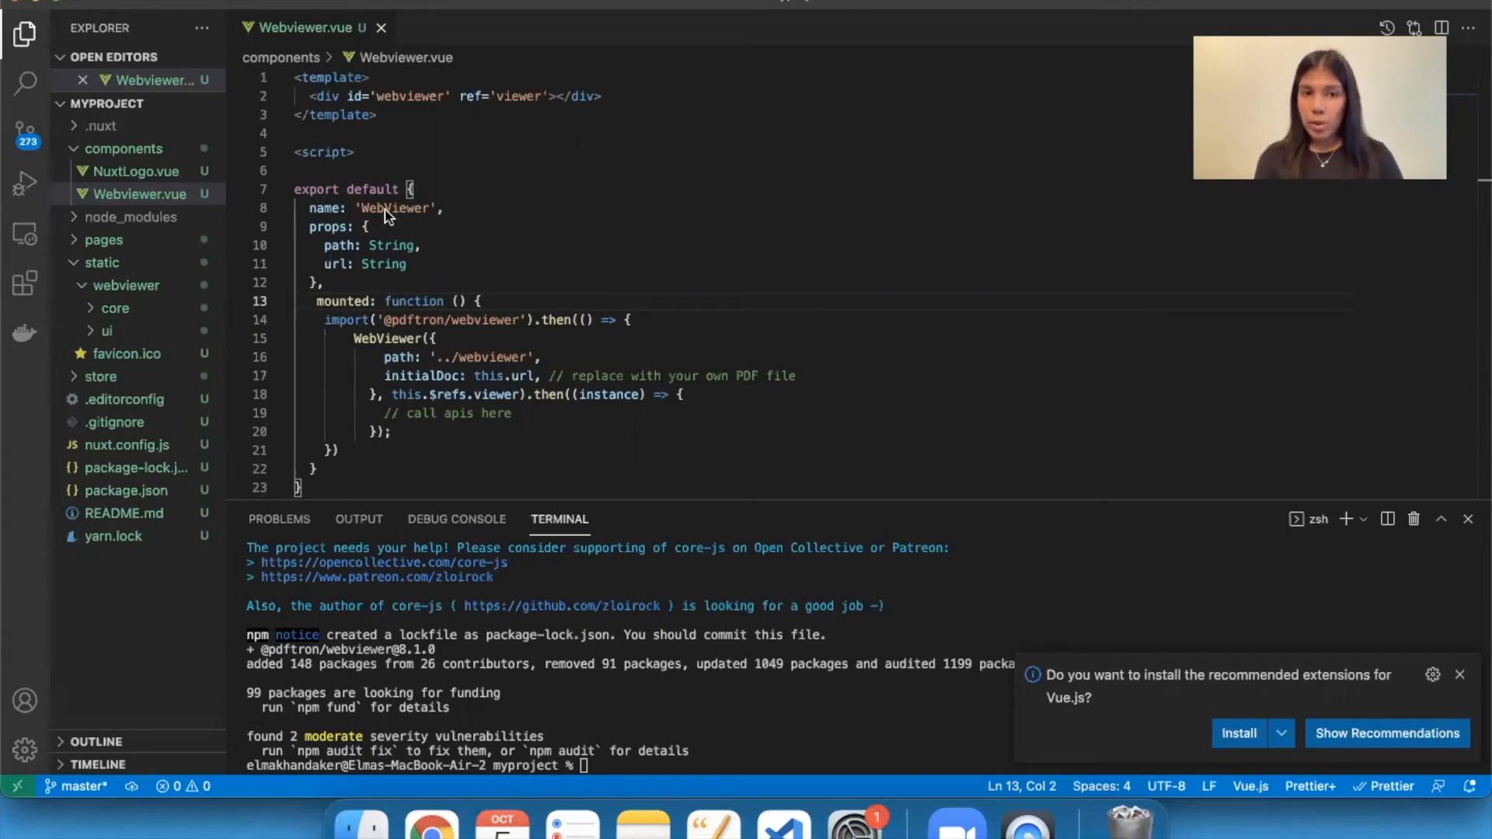
mouse_move(350, 235)
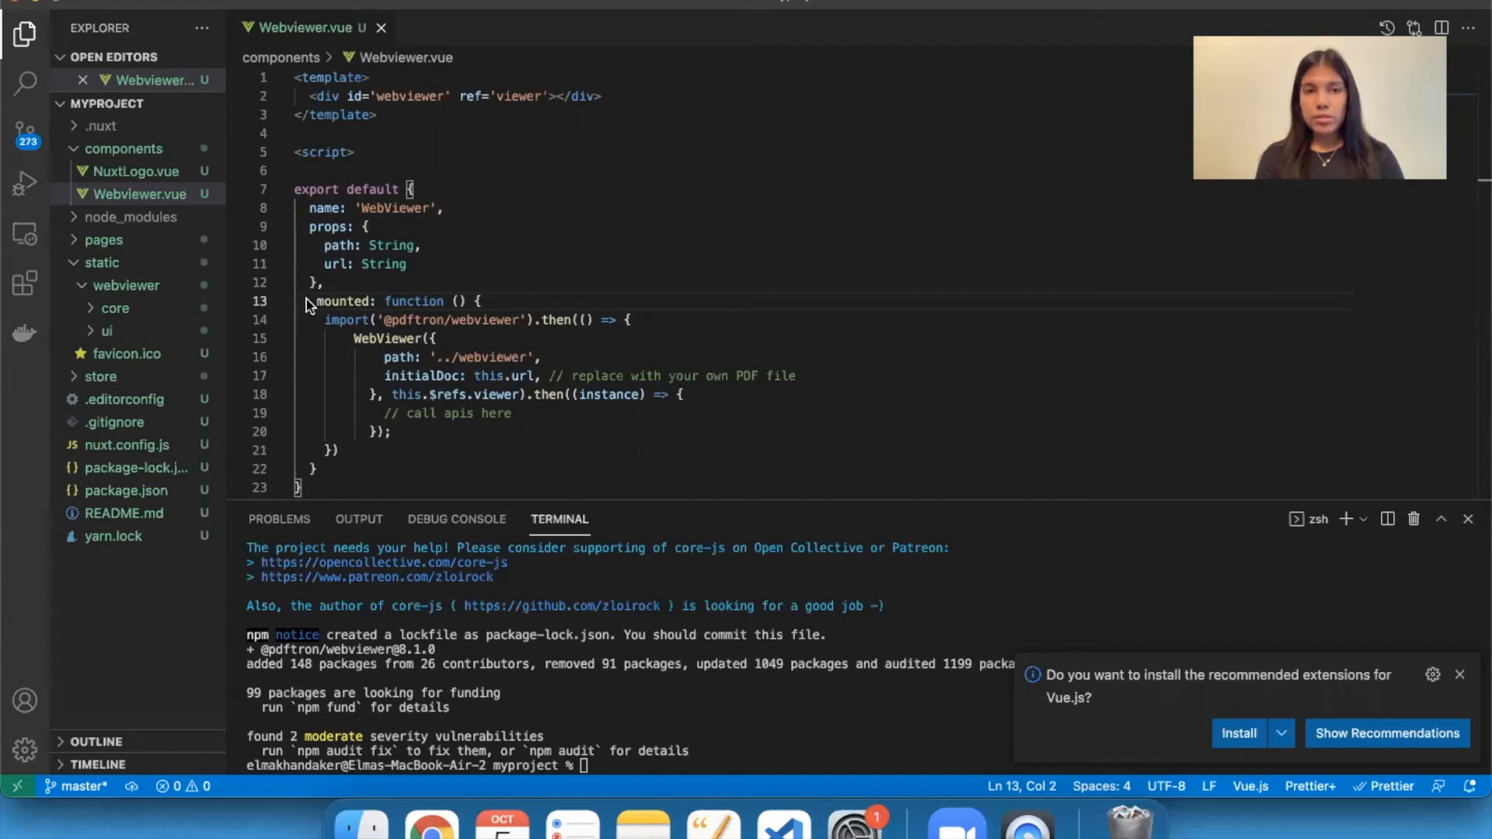
mouse_move(371, 314)
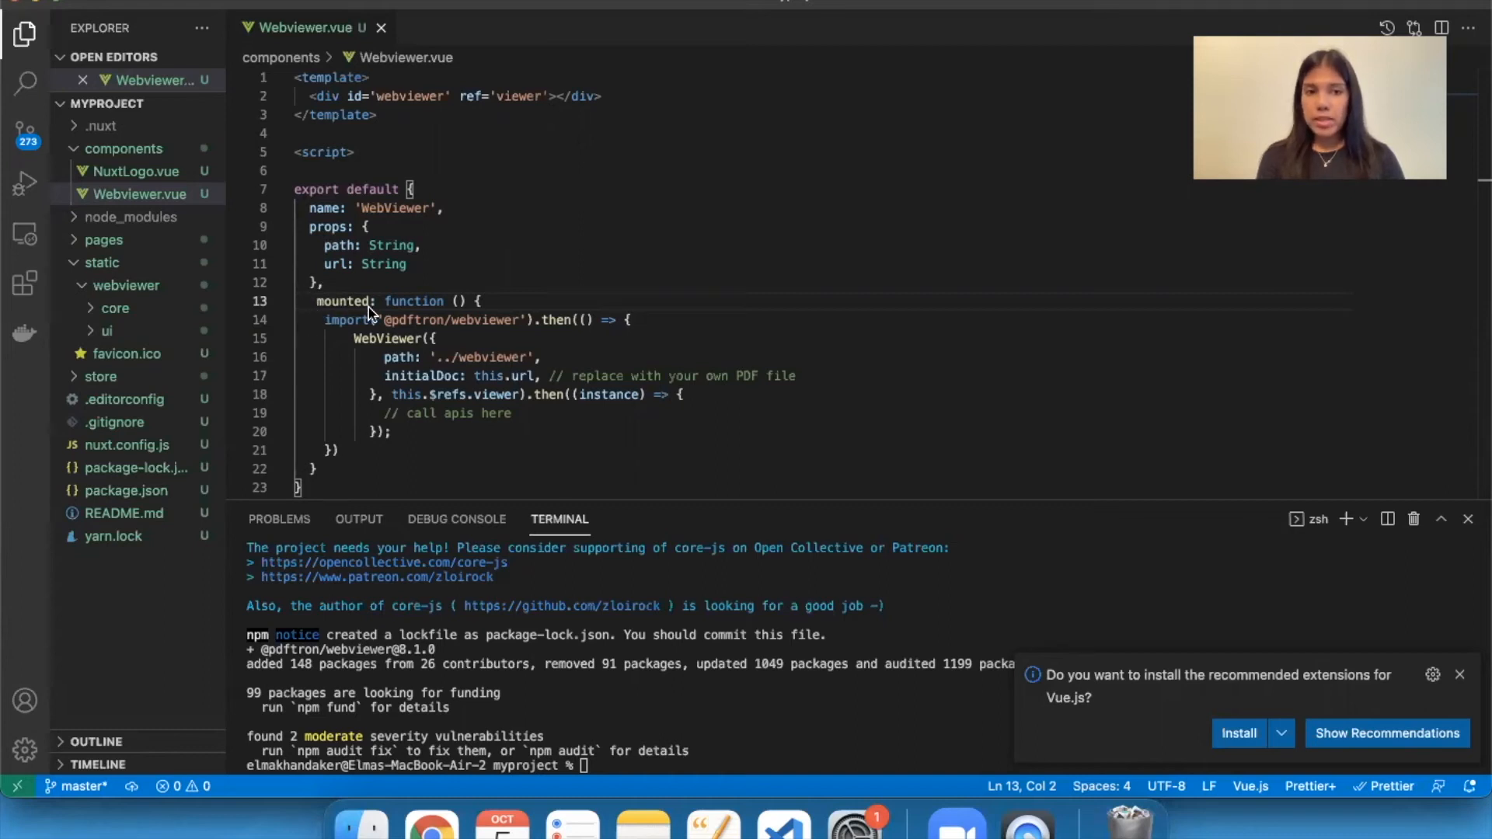
mouse_move(378, 331)
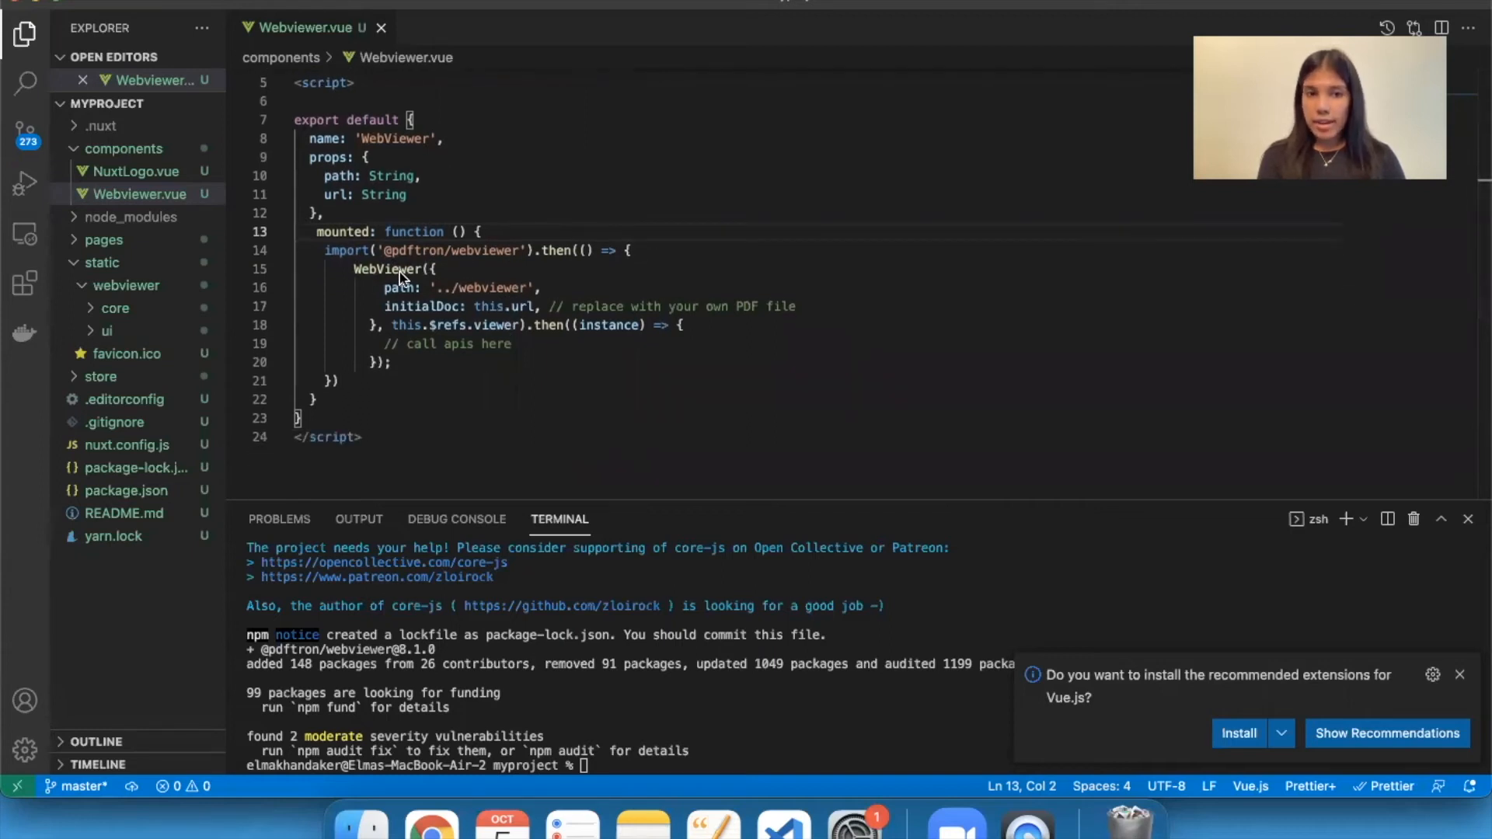
mouse_move(433, 293)
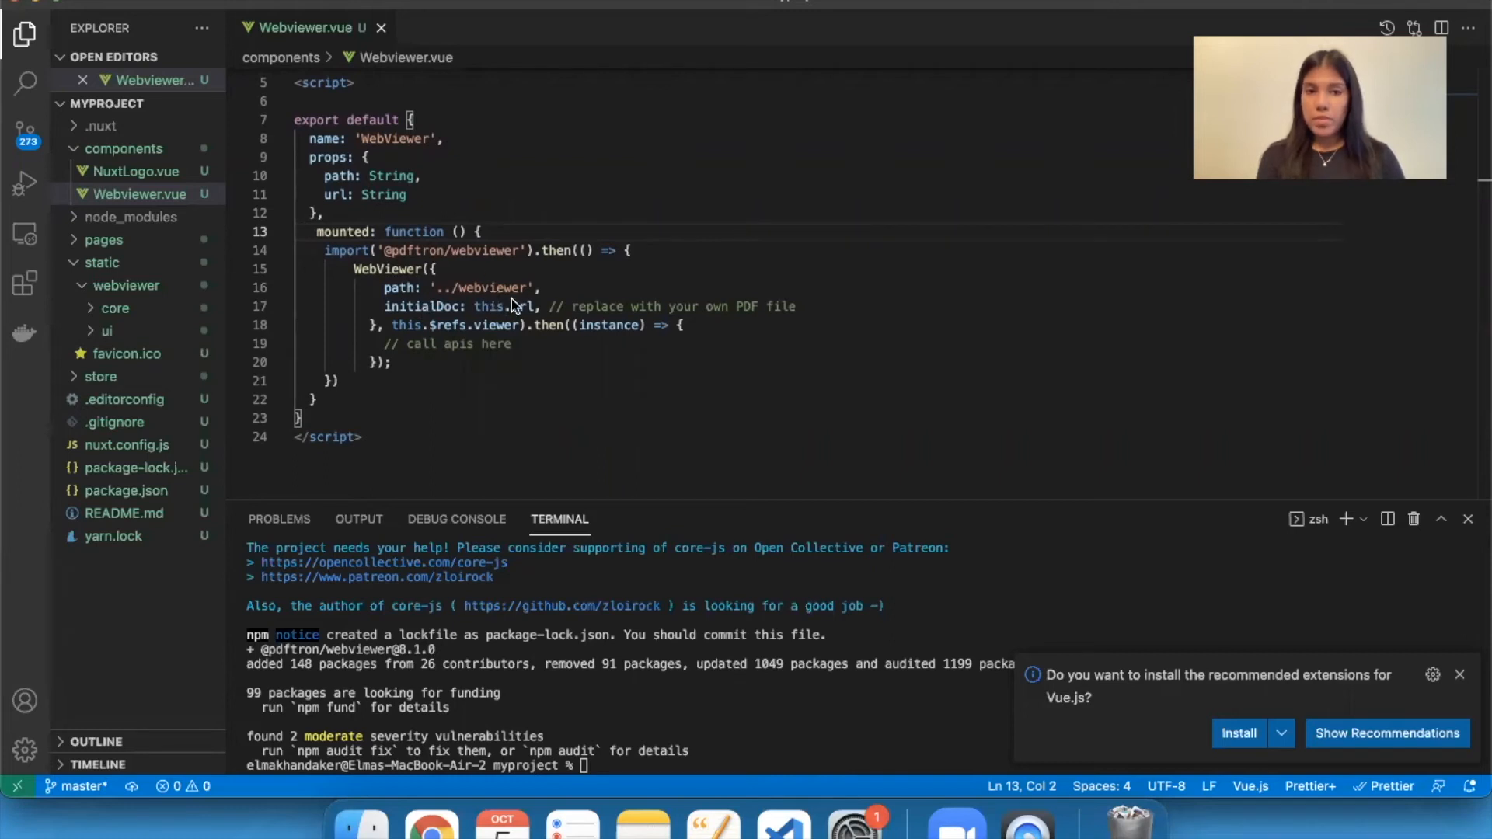
mouse_move(102, 272)
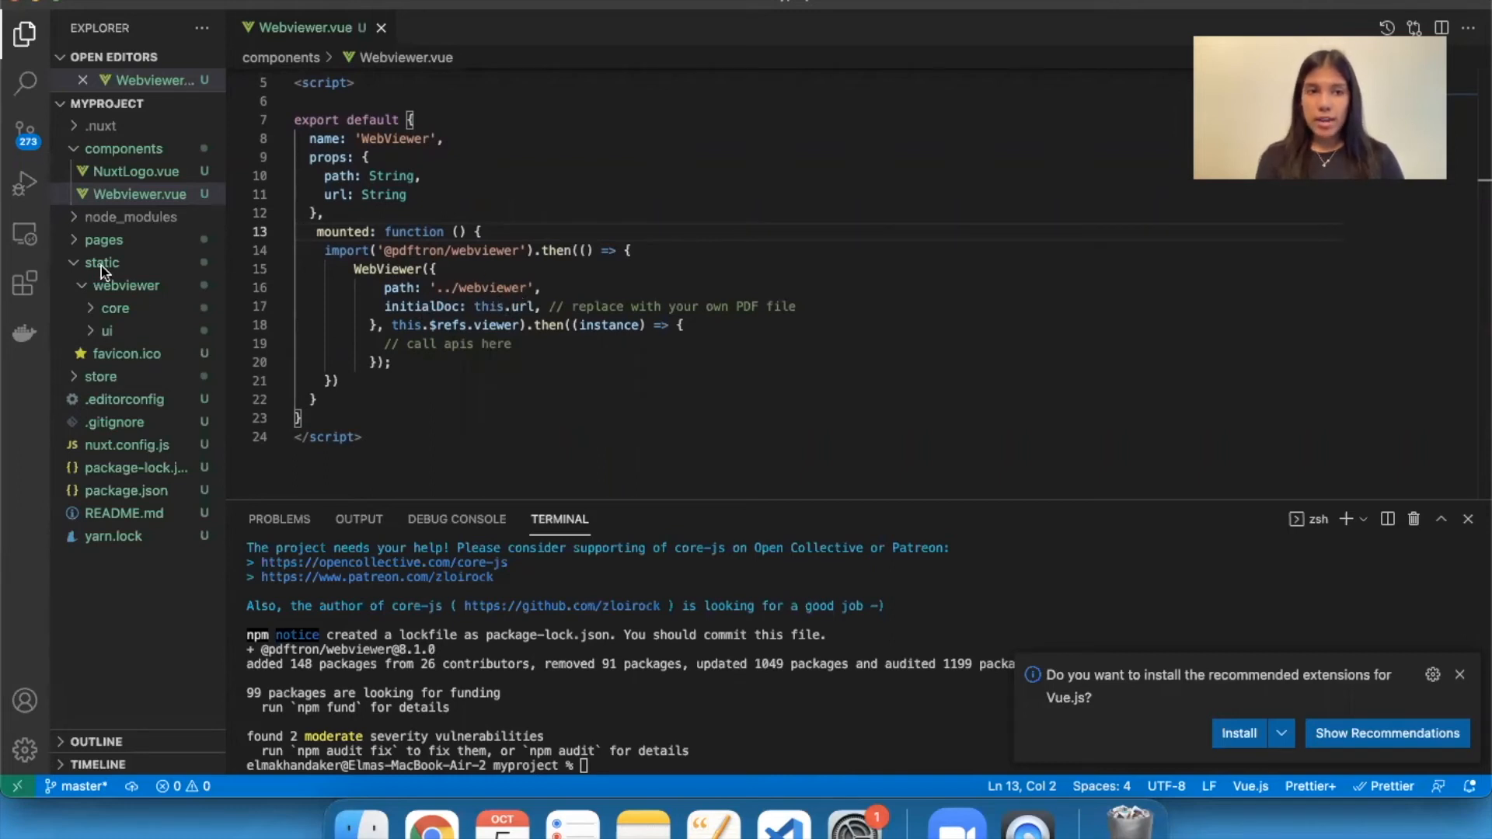
mouse_move(136, 302)
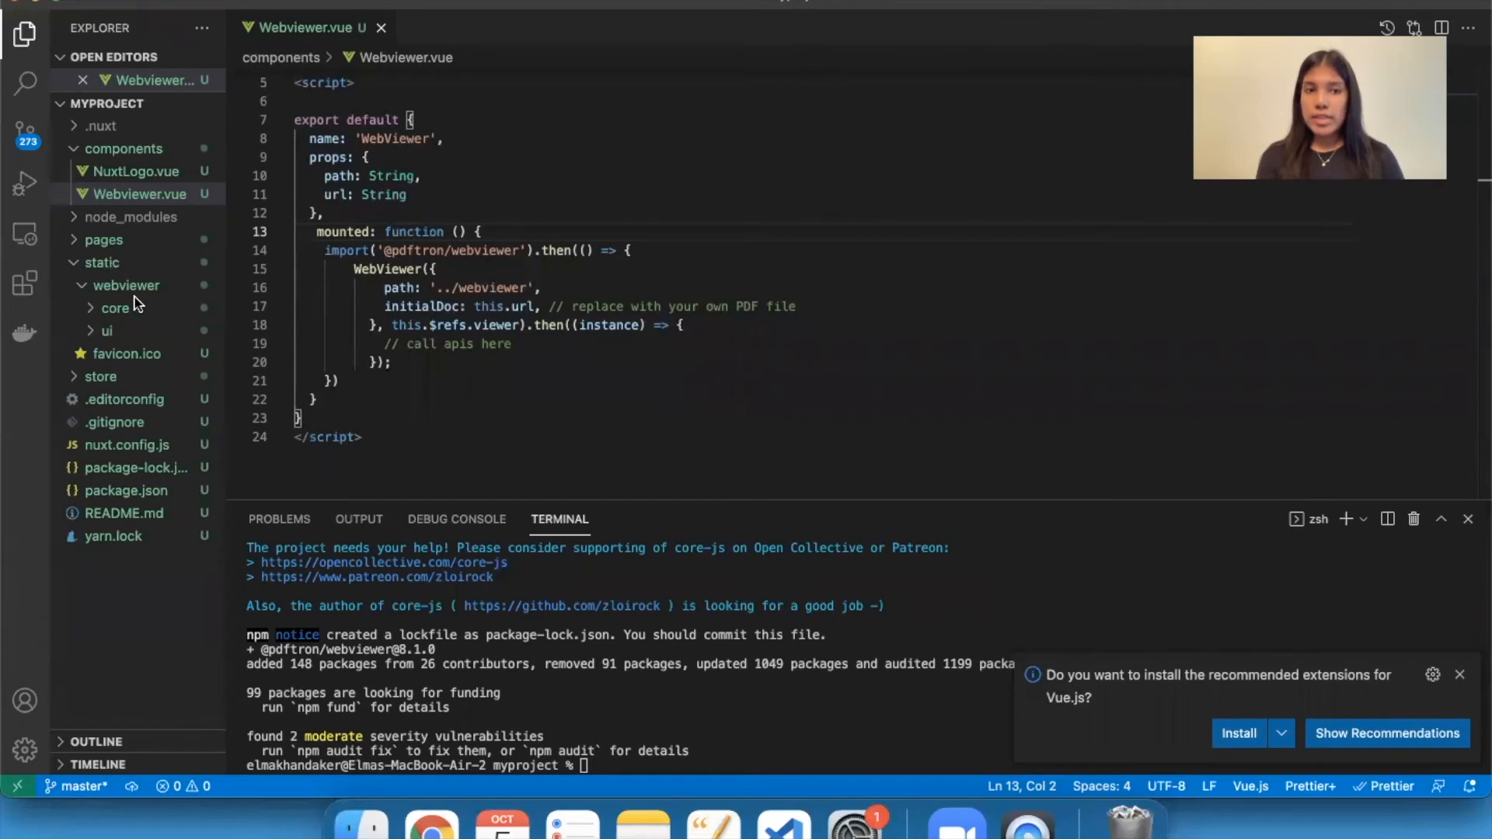
mouse_move(136, 313)
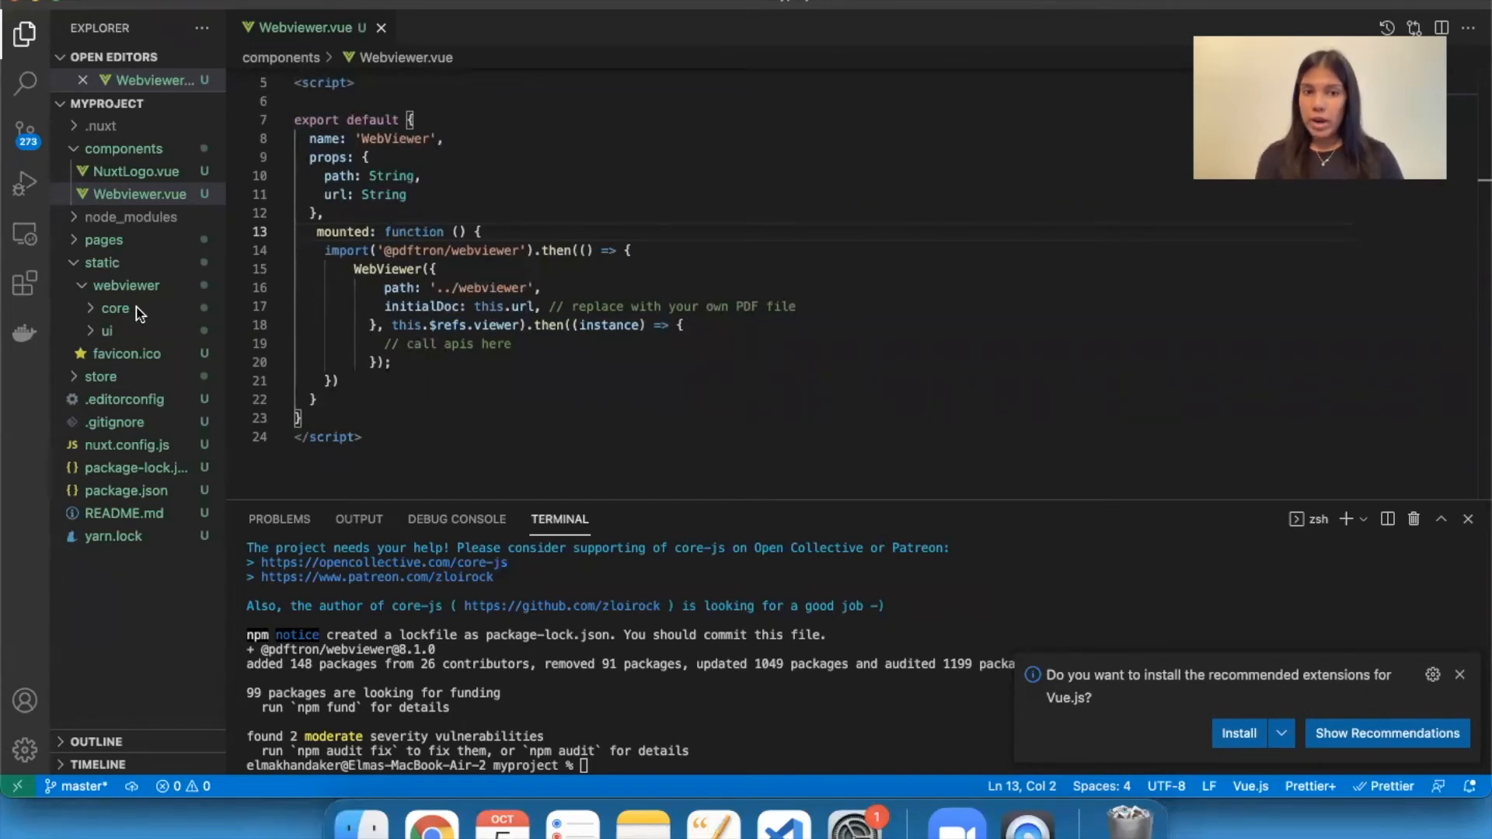
mouse_move(428, 323)
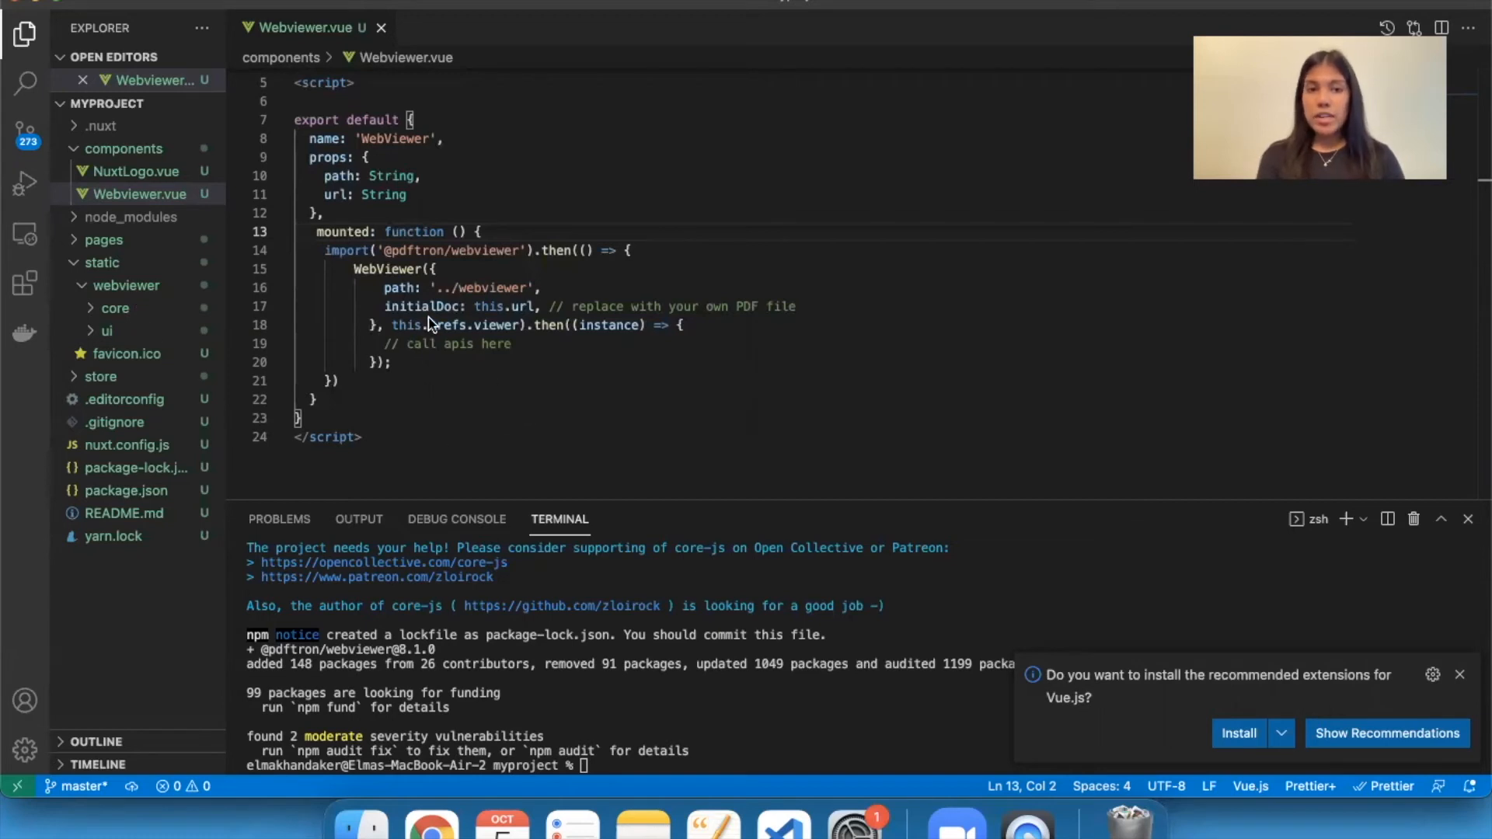
mouse_move(501, 318)
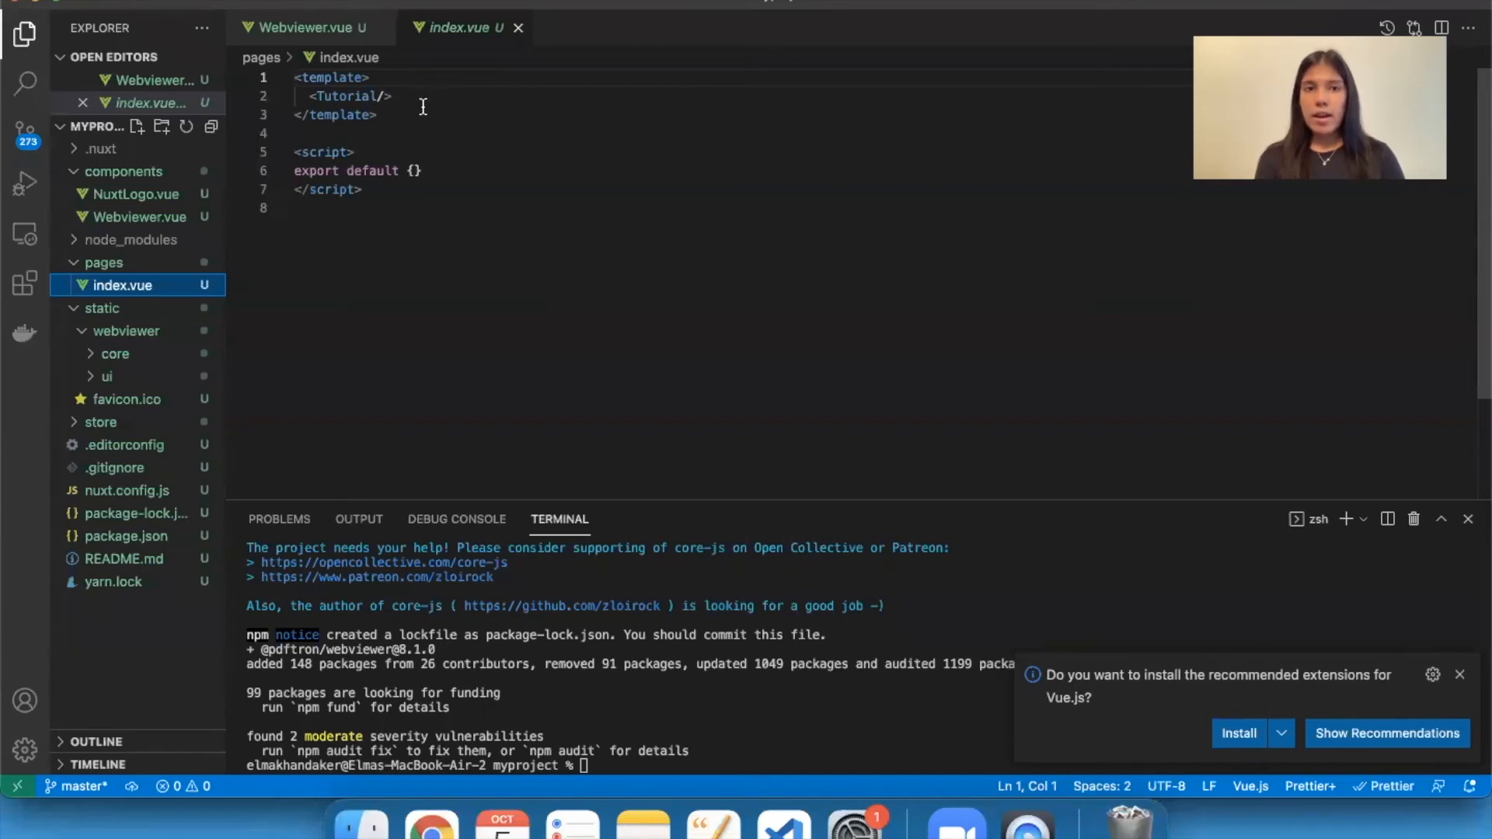
mouse_move(454, 89)
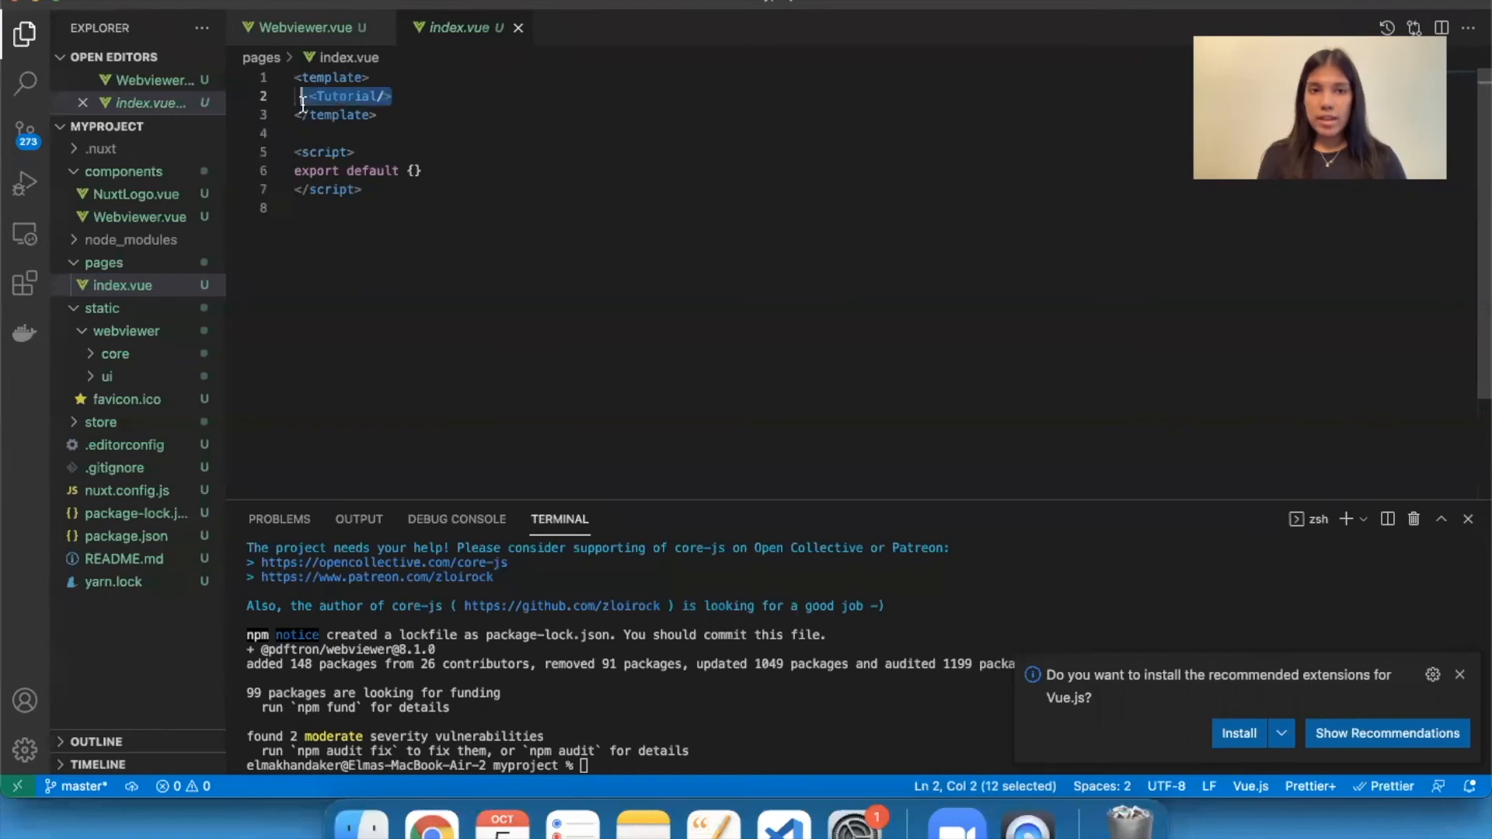
Delete the <Tutorial/> element from the index.vue template
key(Backspace)
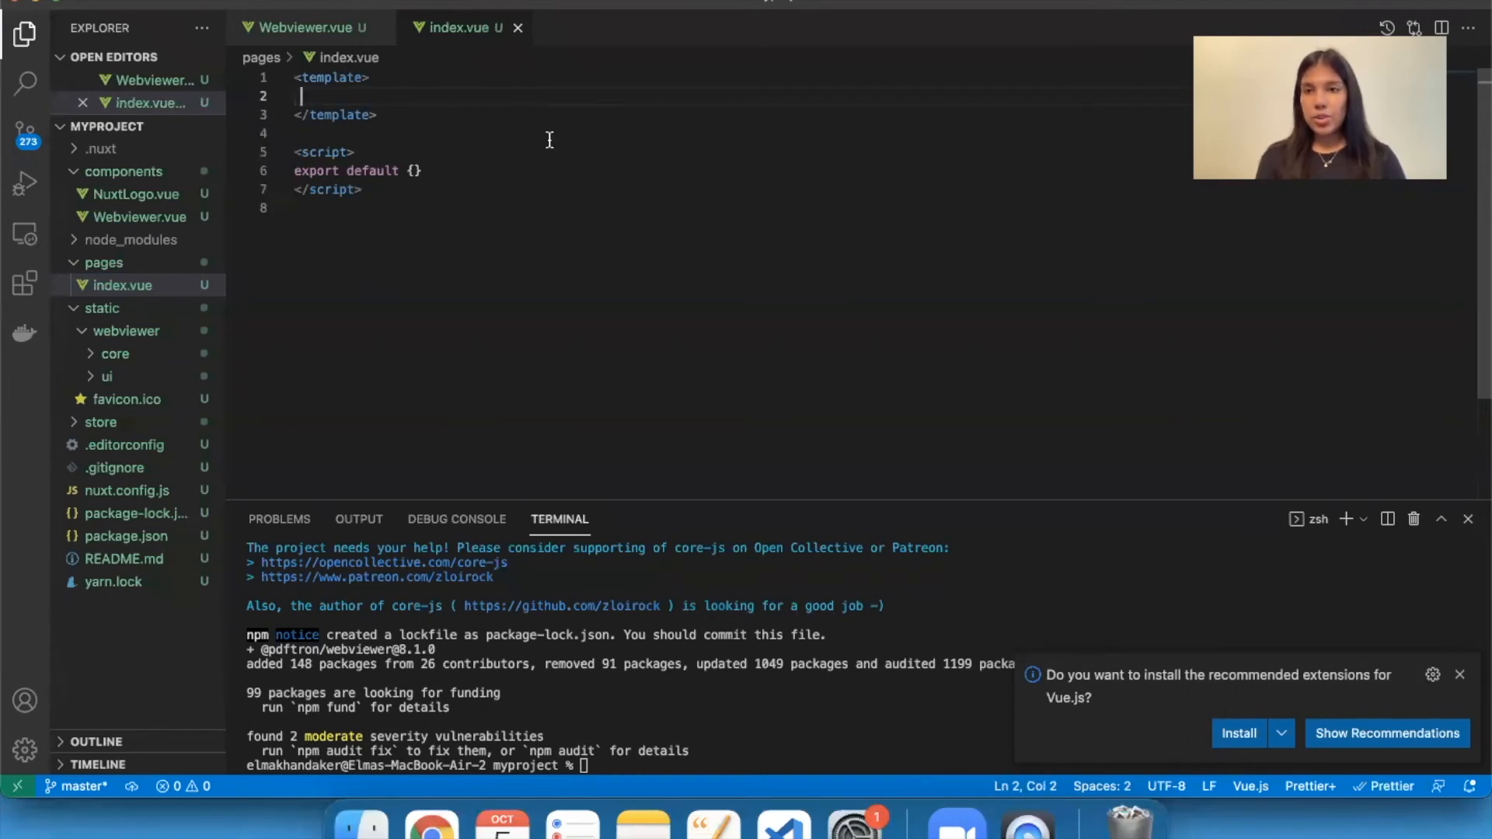
mouse_move(503, 297)
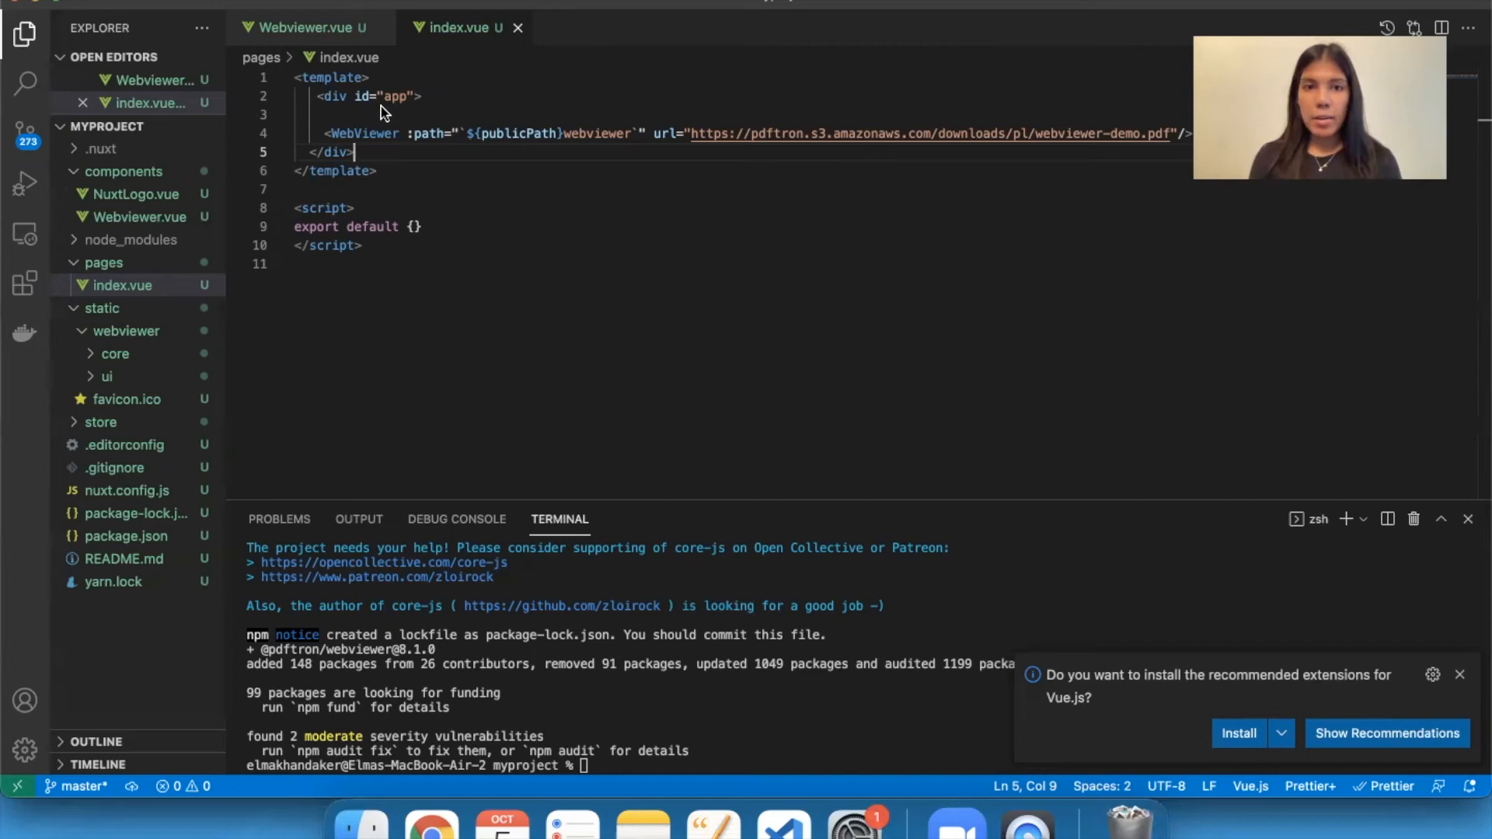
mouse_move(354, 145)
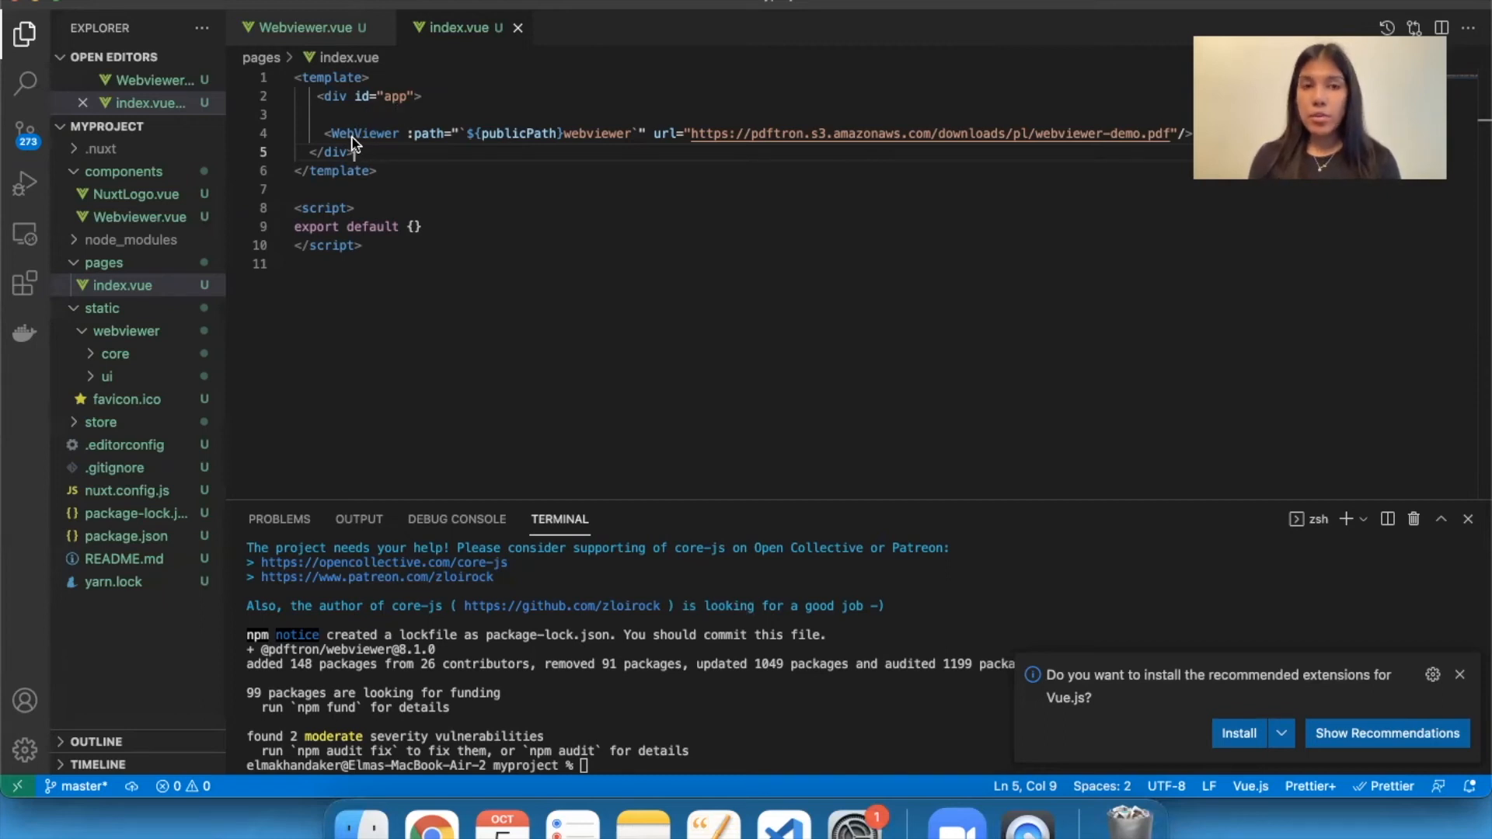
mouse_move(457, 154)
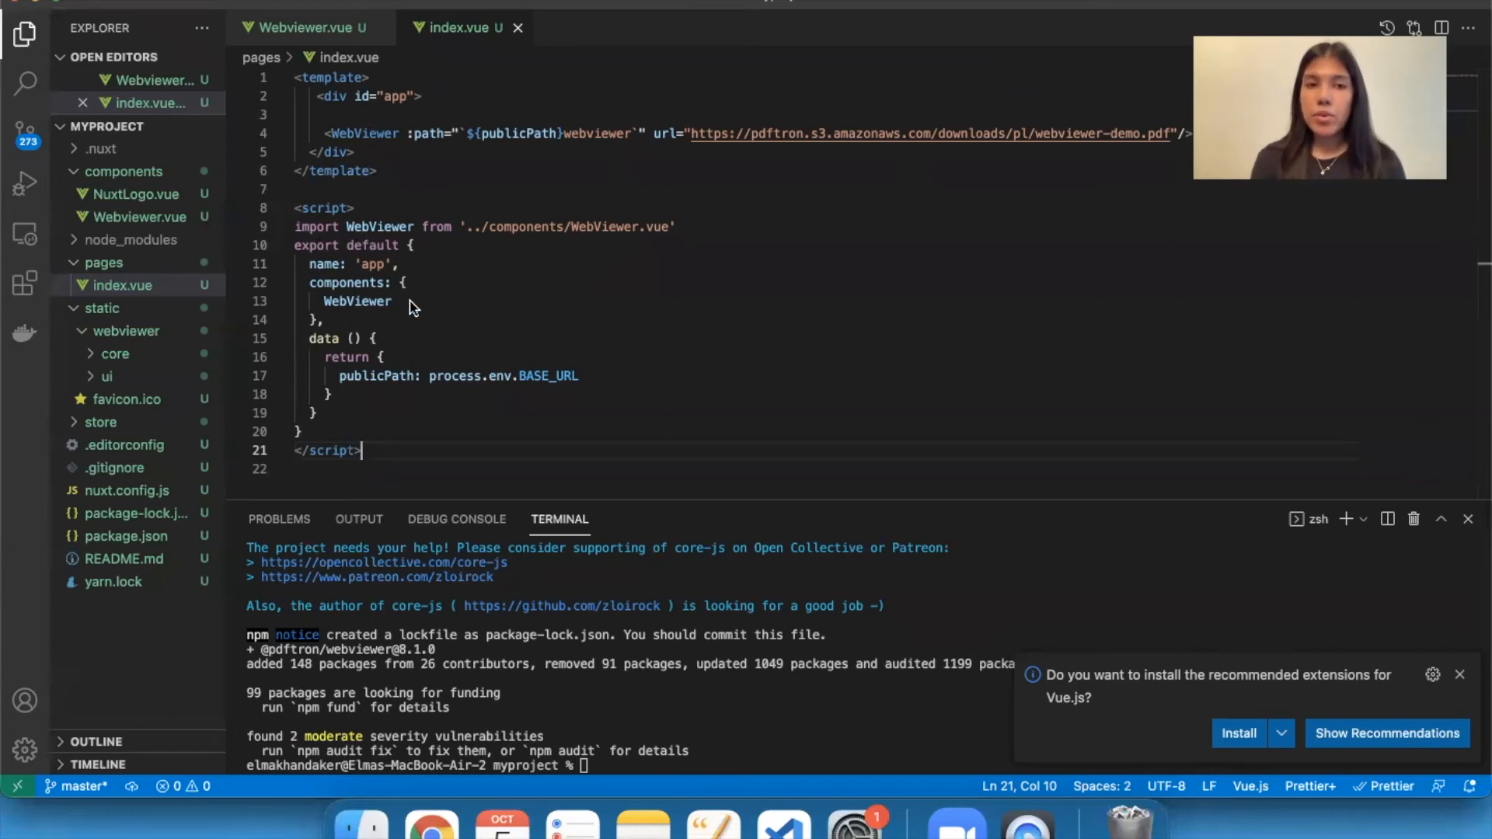
mouse_move(388, 326)
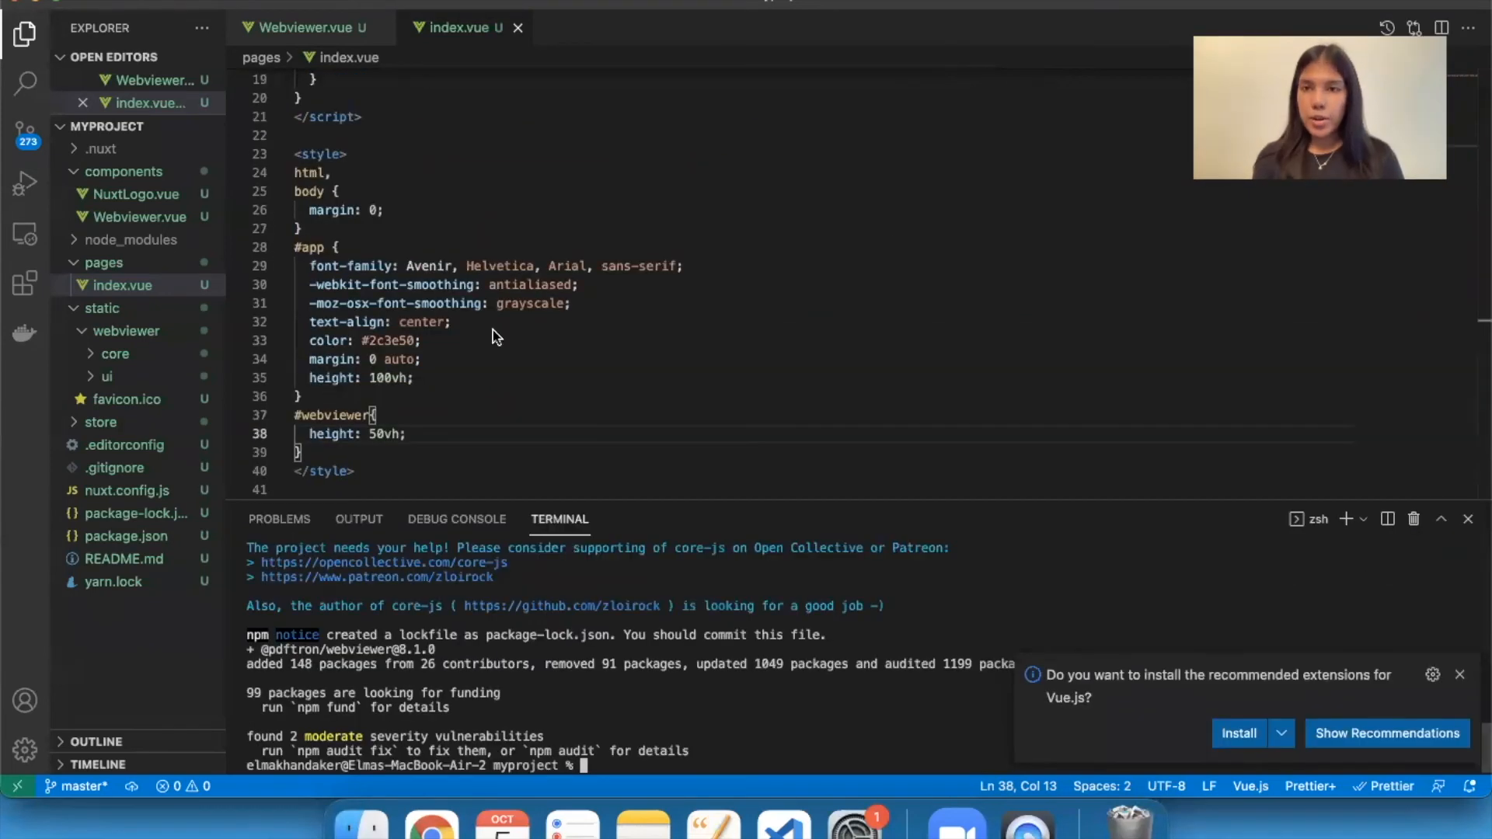
mouse_move(450, 365)
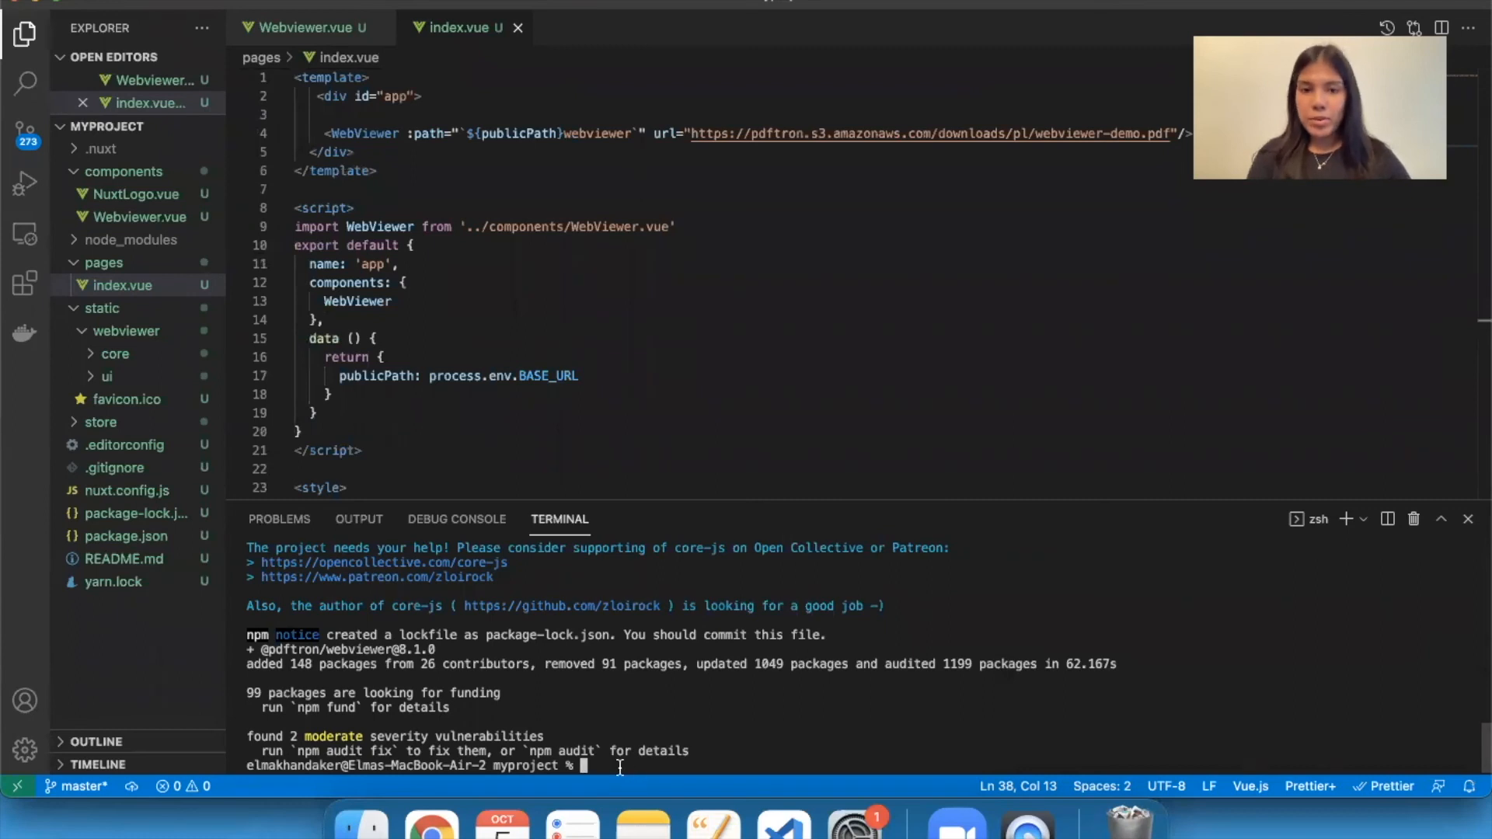
Run 'yarn run dev' in the integrated terminal
text(yarn ru)
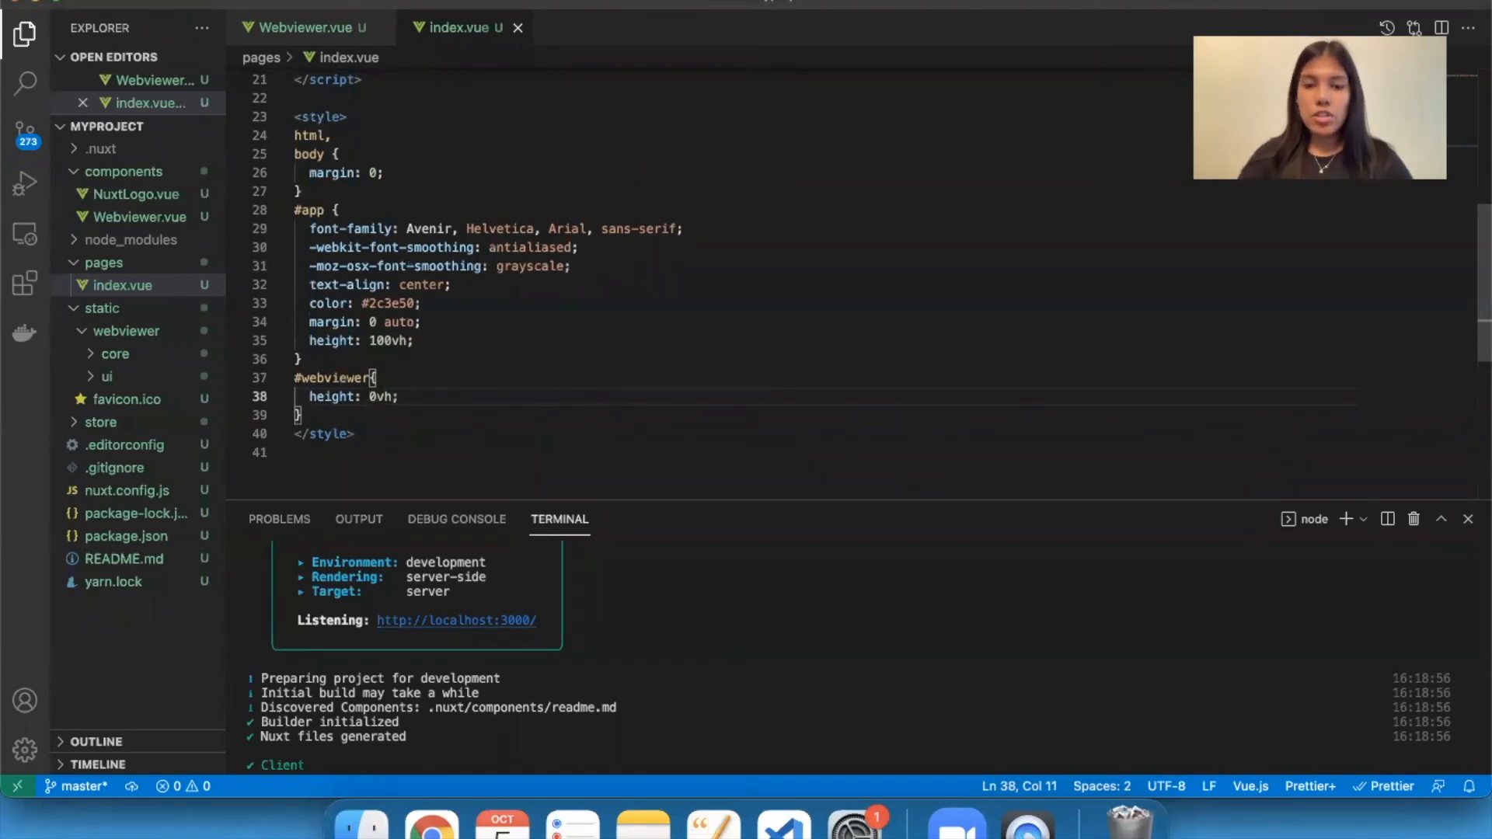
Set the #webviewer height to 100vh and view the demo PDF at localhost:3000
text(10)
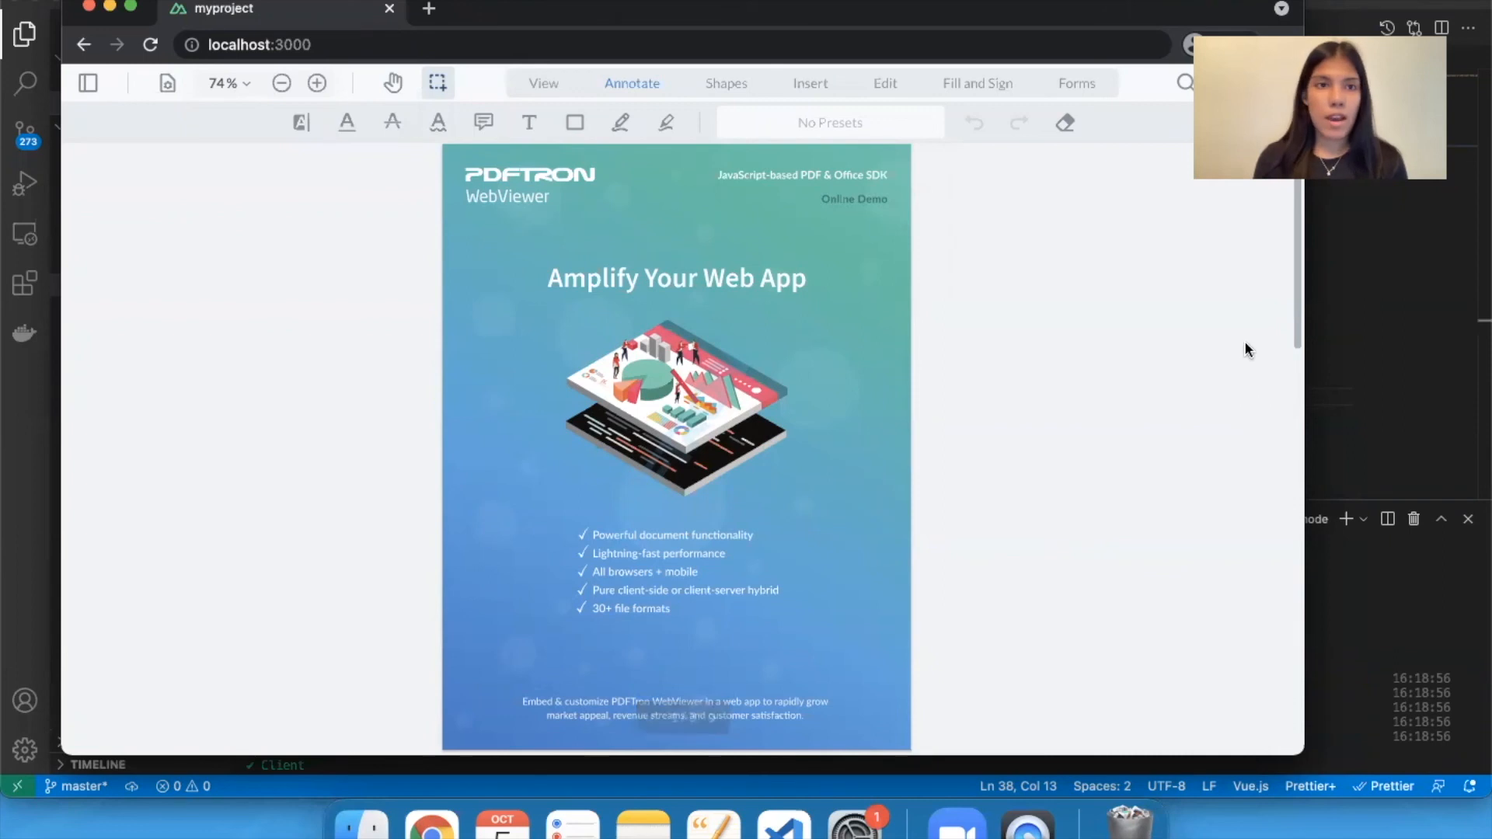
mouse_move(643, 530)
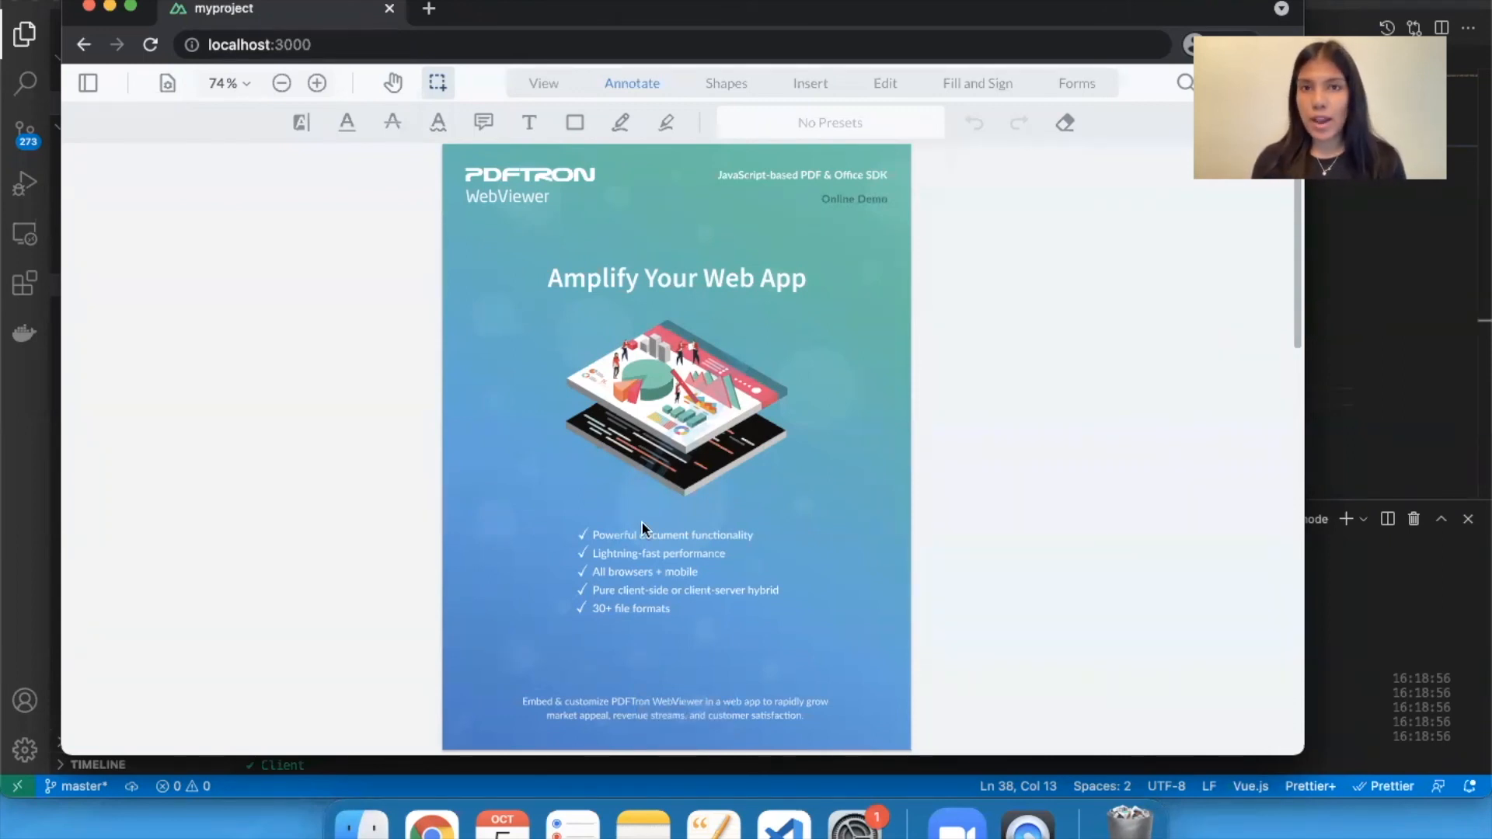
mouse_move(941, 558)
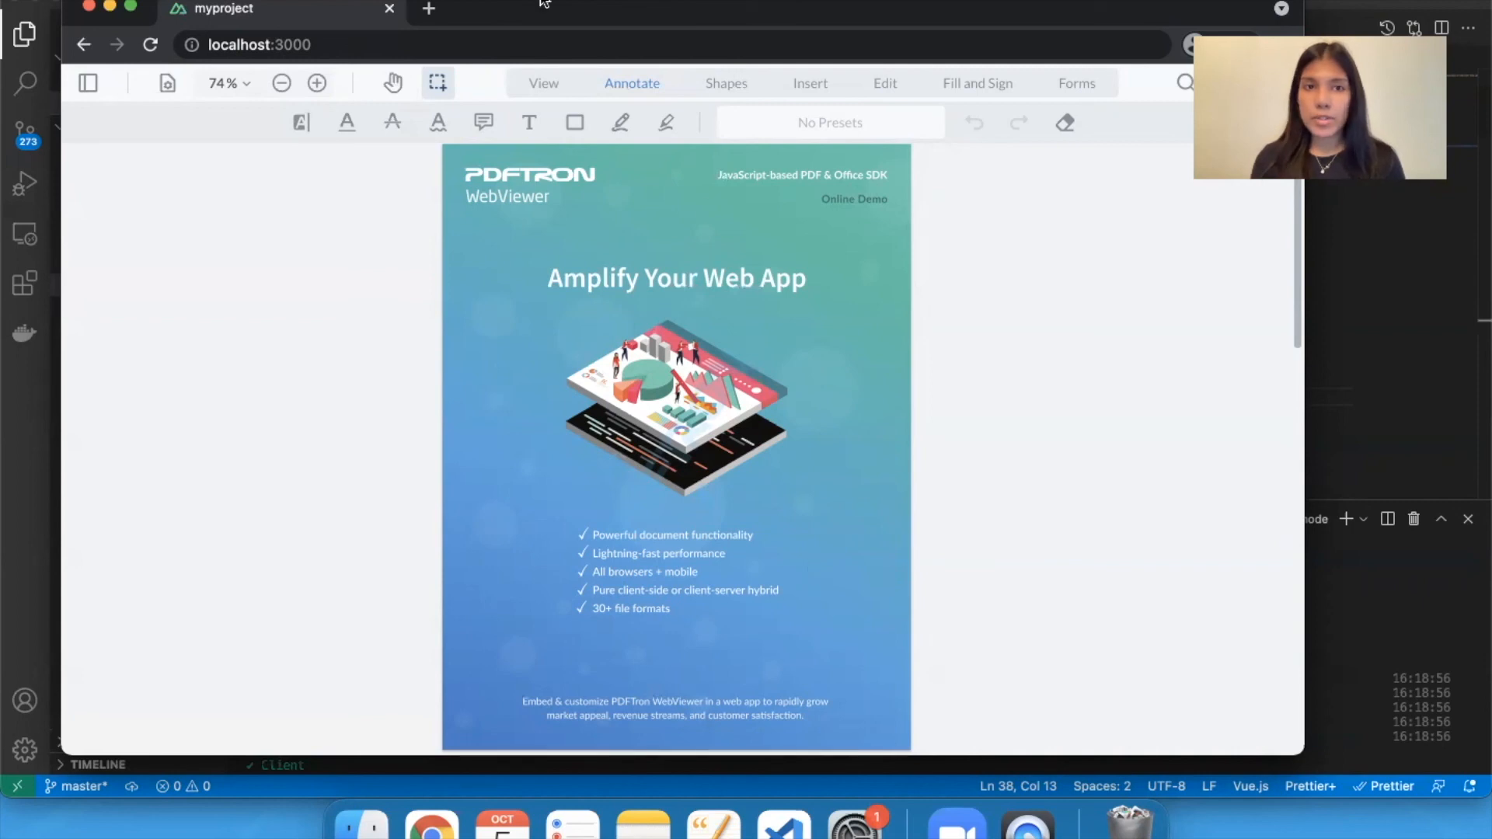
text(pdftron.com)
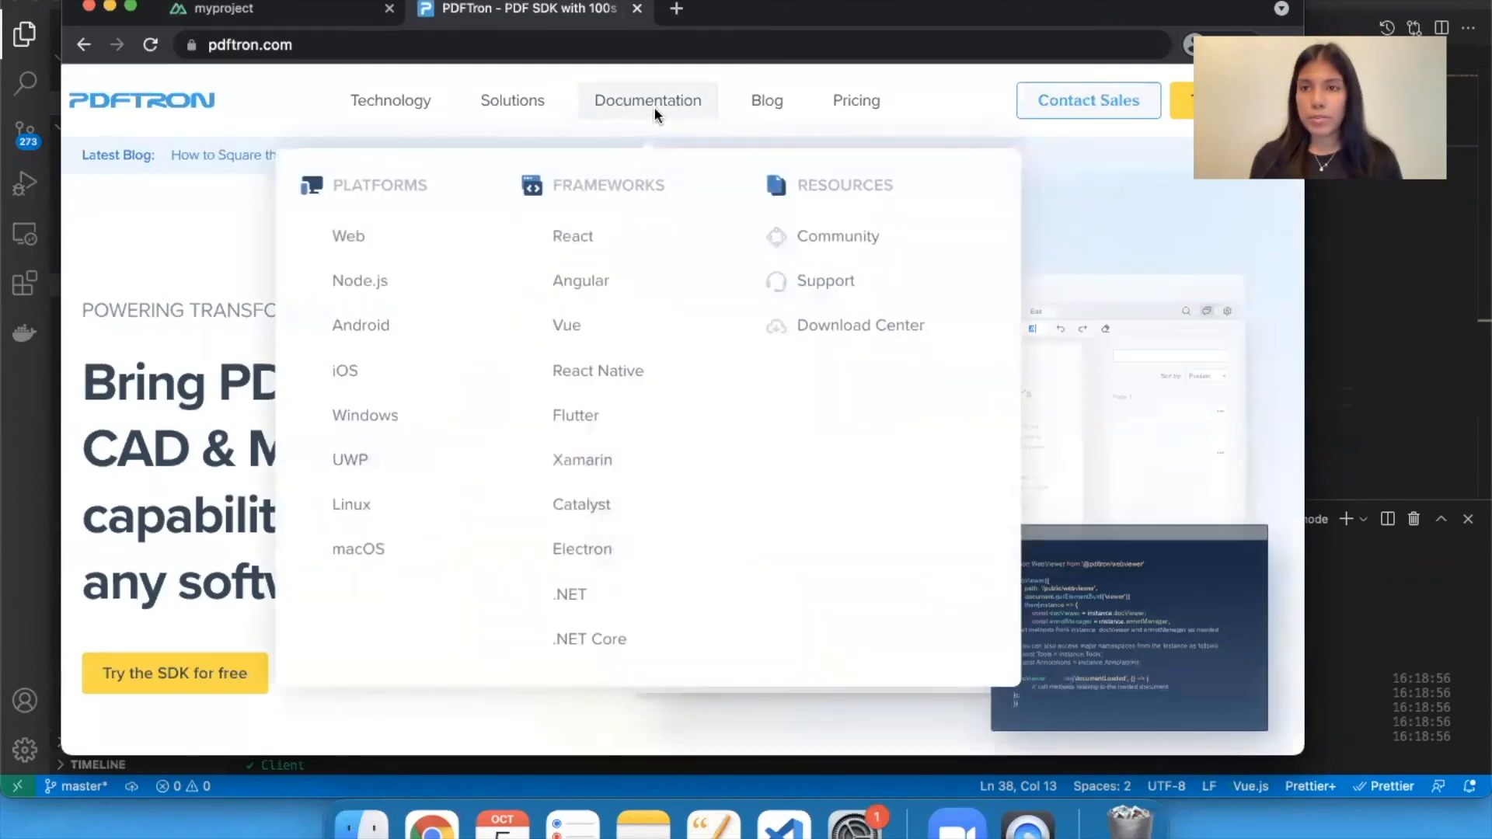
mouse_move(834, 389)
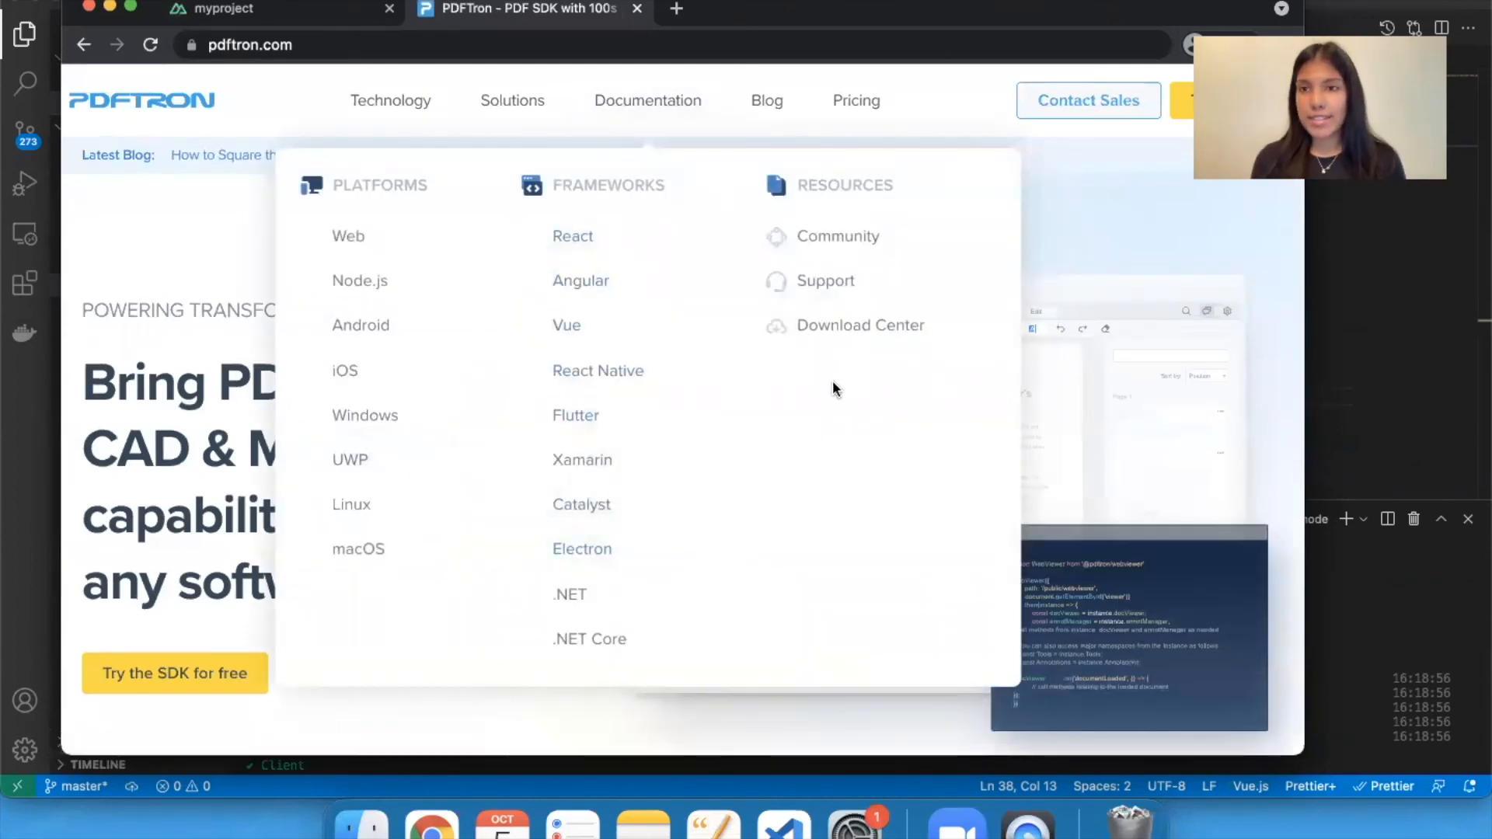